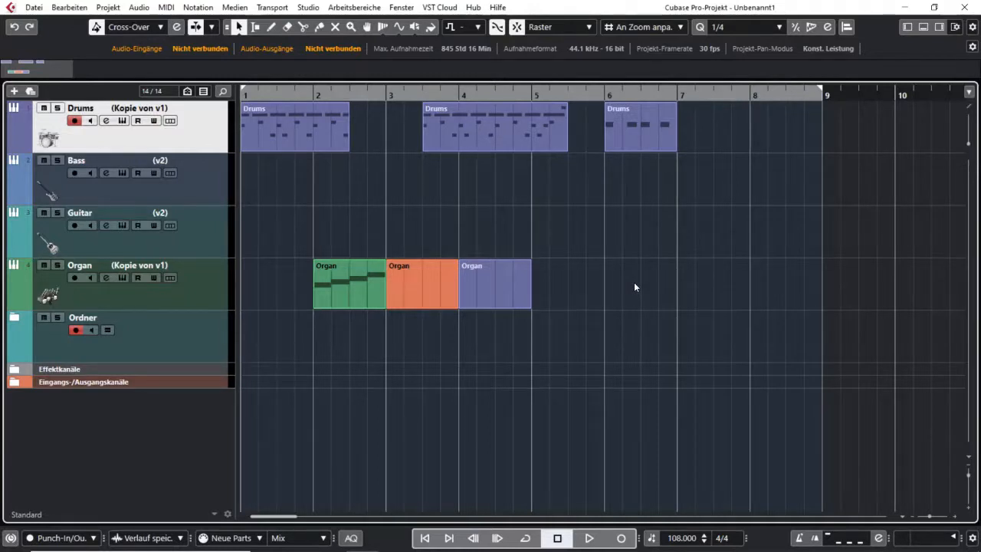
pyautogui.moveTo(634, 325)
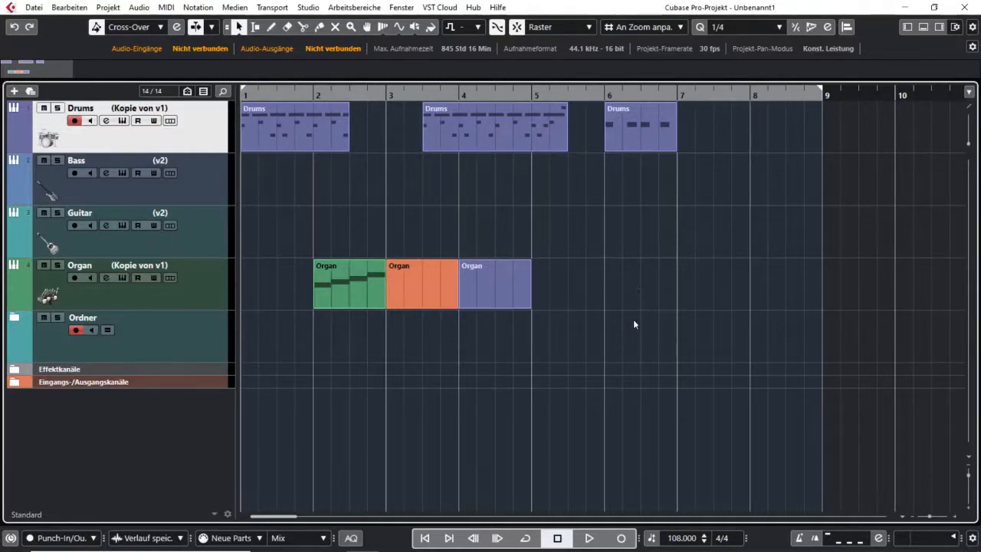
pyautogui.moveTo(630, 307)
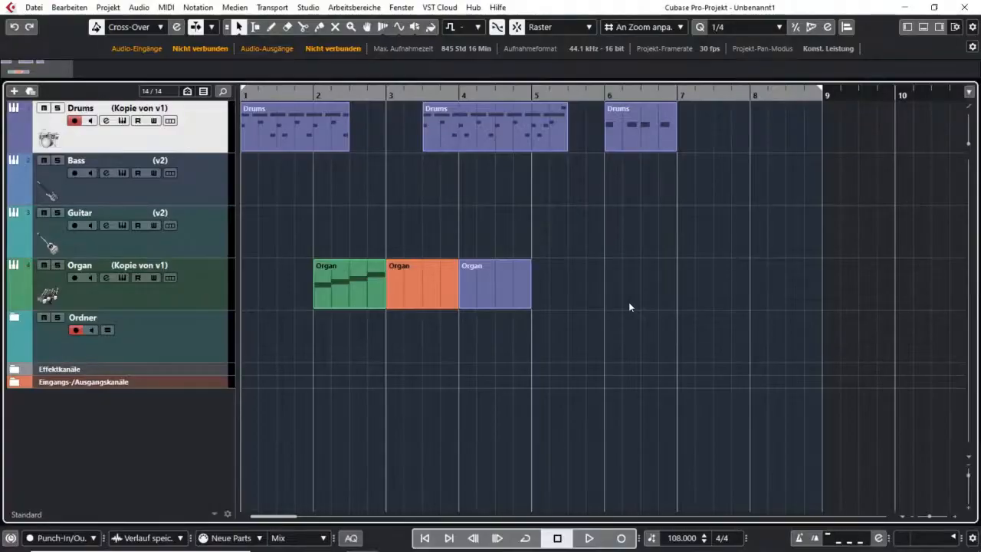
# Step: With Grid Type on Bar at 1/4 resolution, try dragging the last Drums part a bar later
pyautogui.press('j')
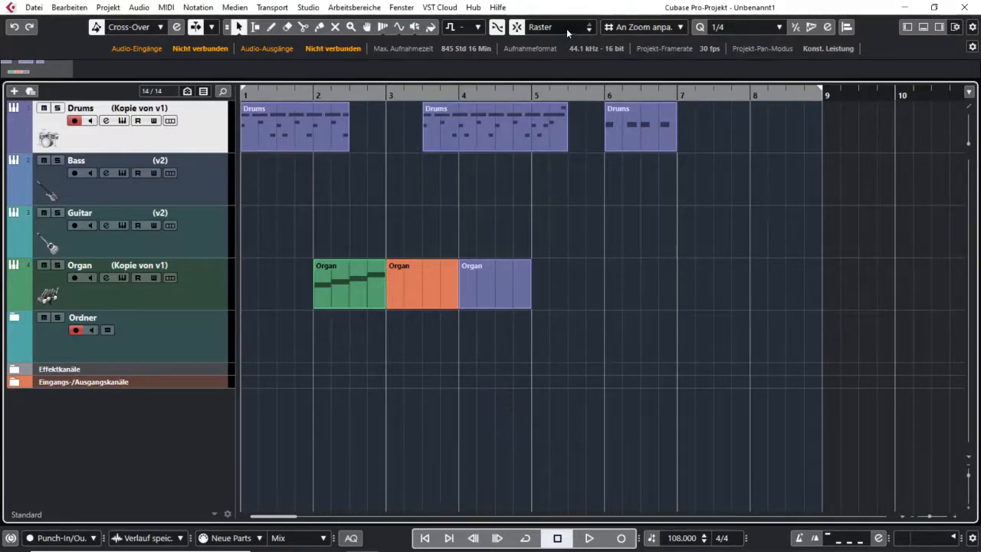
pyautogui.click(560, 28)
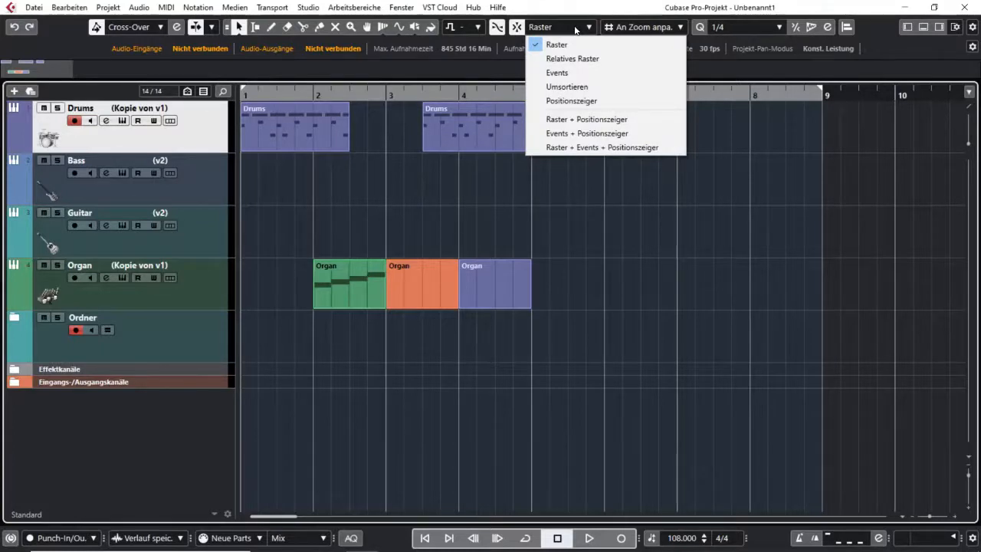
pyautogui.moveTo(611, 148)
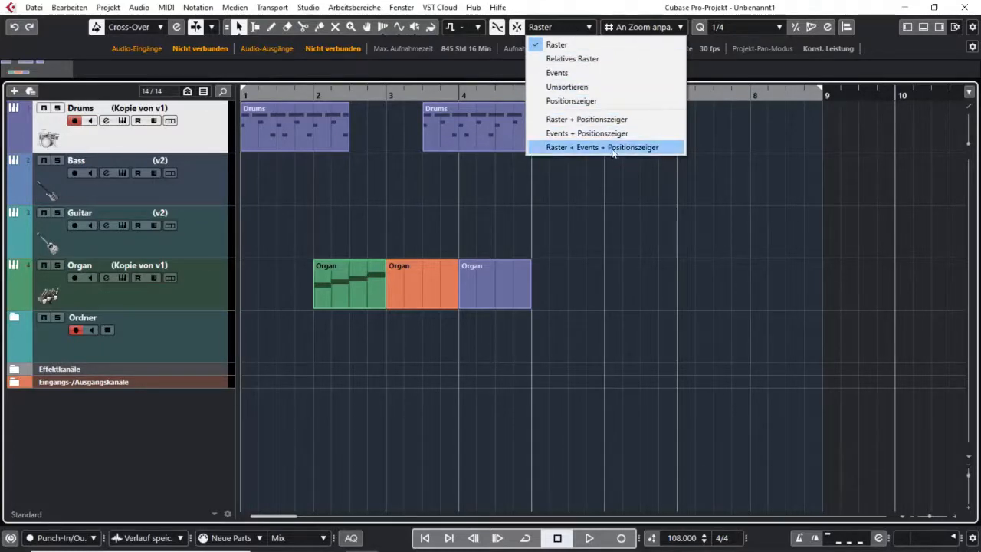
pyautogui.moveTo(572, 58)
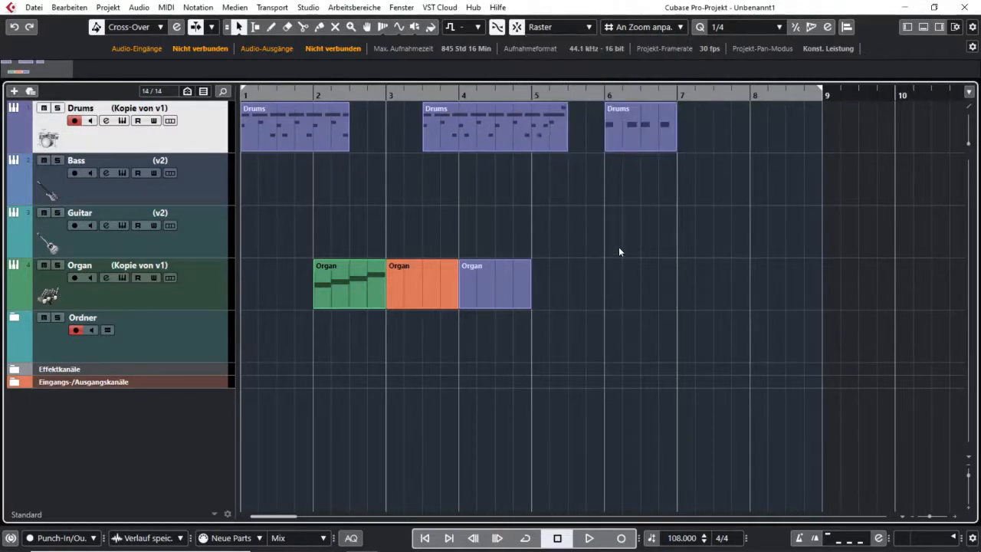
pyautogui.moveTo(631, 227)
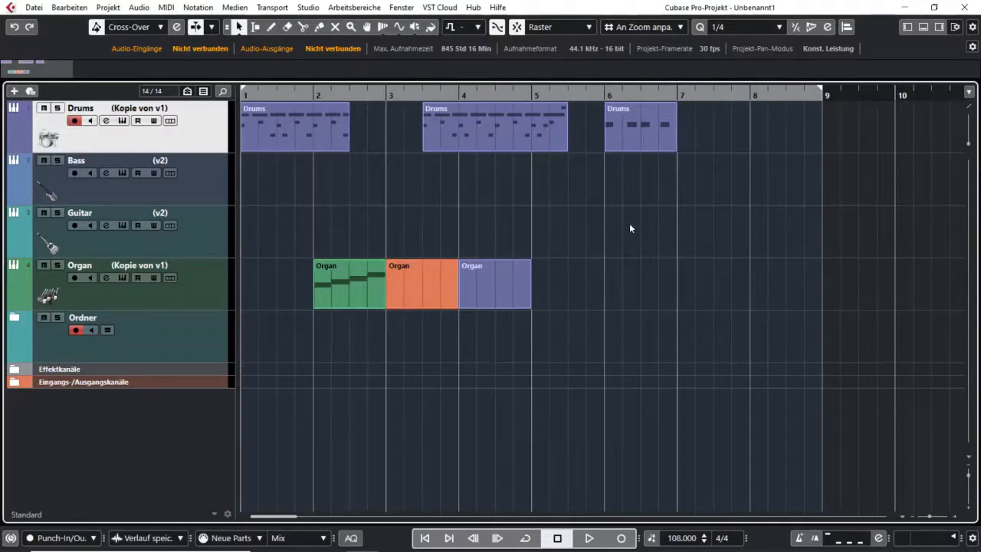
pyautogui.click(641, 138)
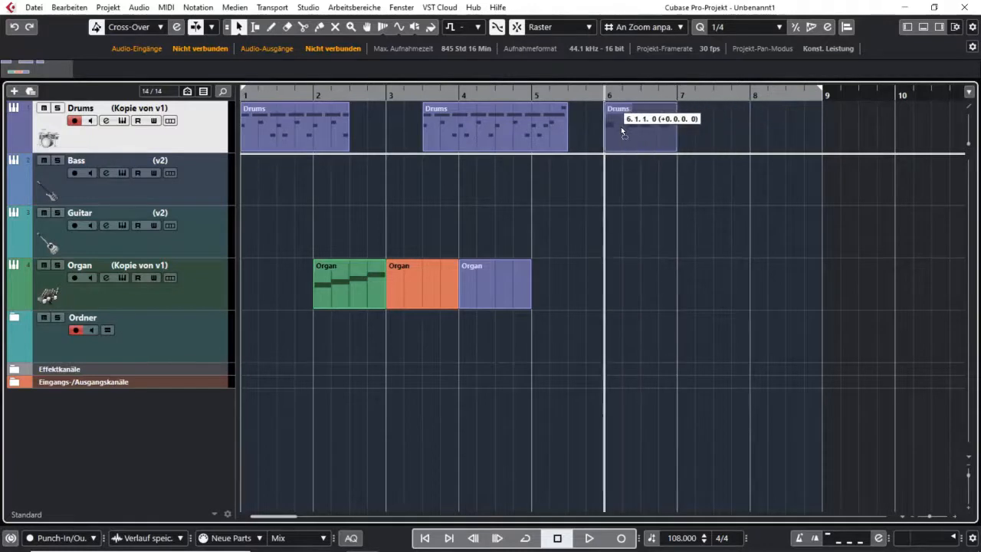
pyautogui.moveTo(643, 131); pyautogui.dragTo(662, 131)
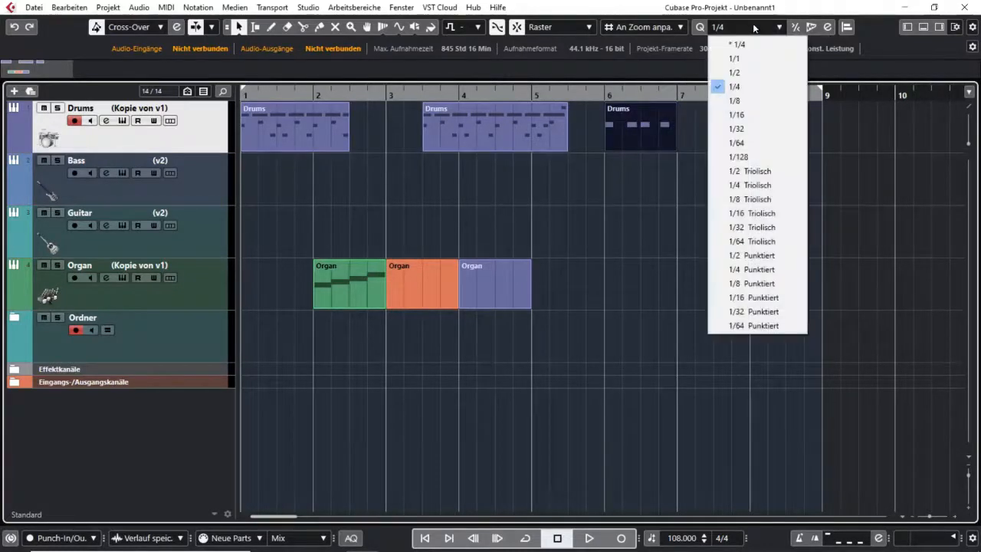
pyautogui.click(732, 72)
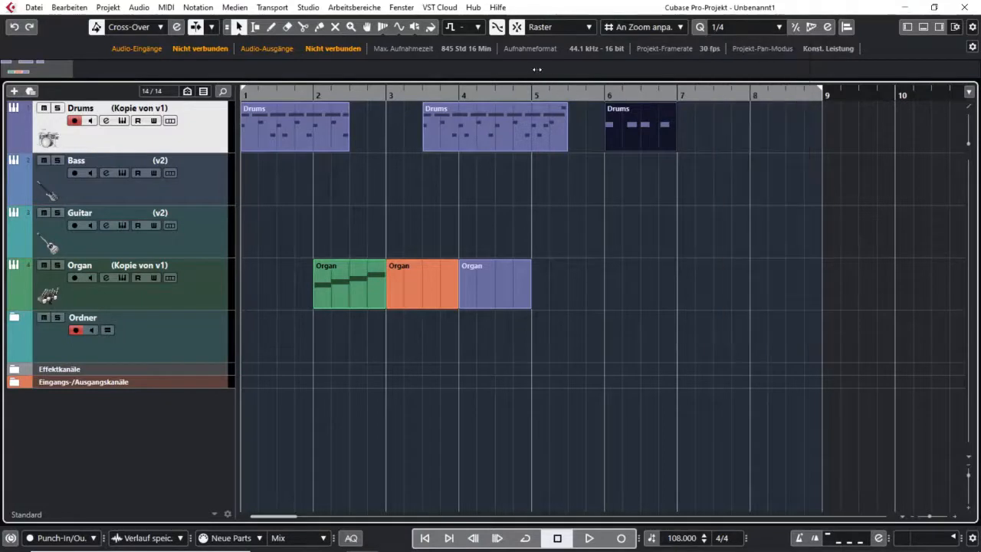
pyautogui.click(643, 27)
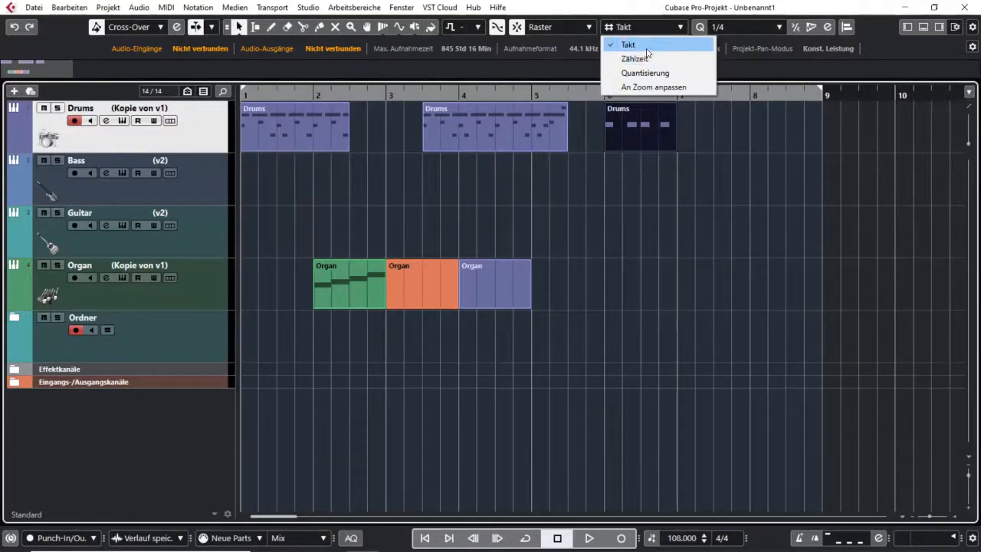
pyautogui.moveTo(633, 58)
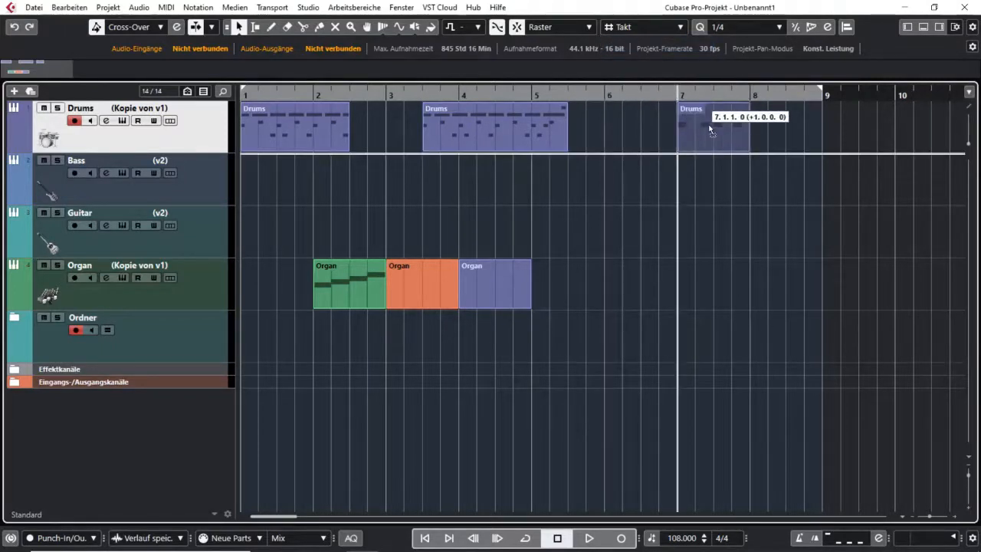
pyautogui.moveTo(712, 126); pyautogui.dragTo(785, 126)
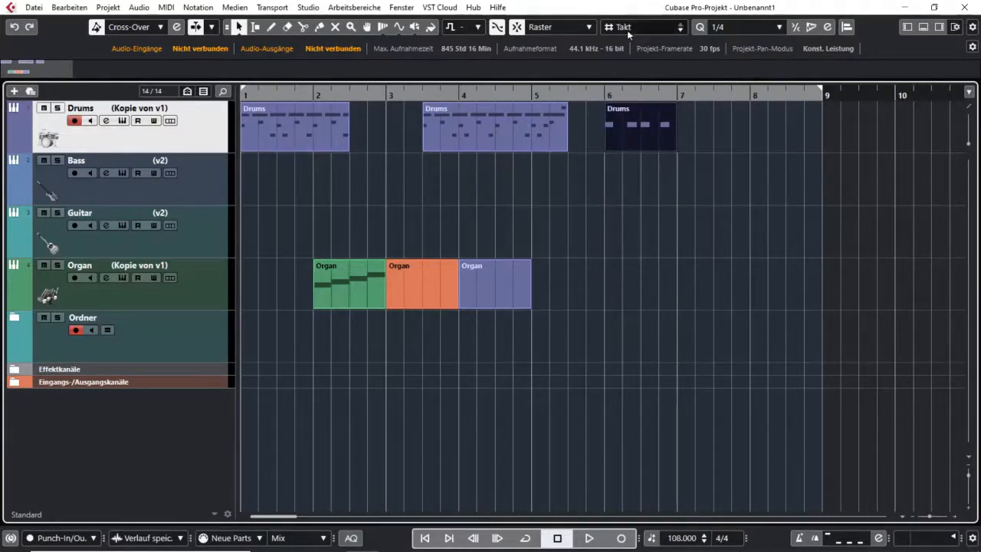
# Step: Switch Grid Type to Beat and place the last Drums part at bar 7
pyautogui.click(642, 27)
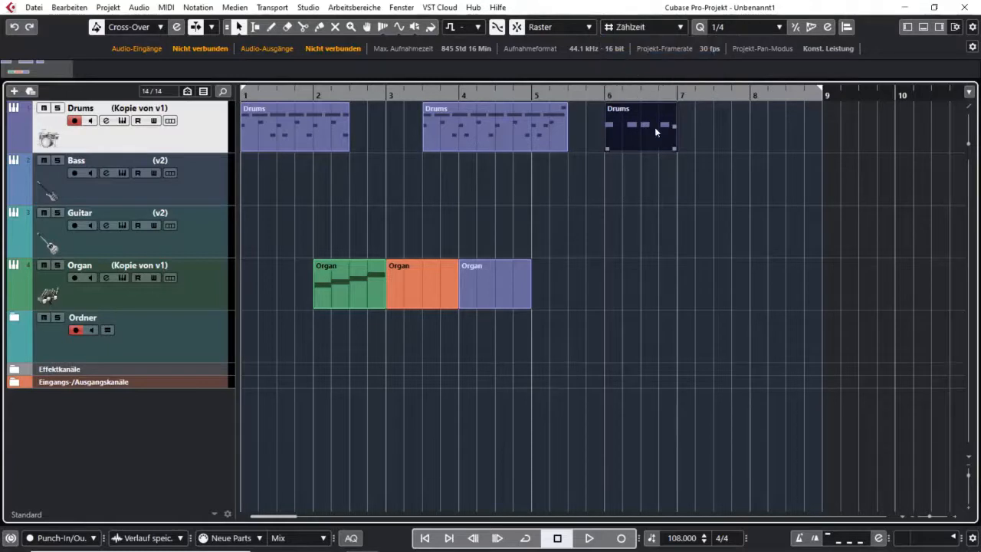
pyautogui.moveTo(641, 125); pyautogui.dragTo(693, 126)
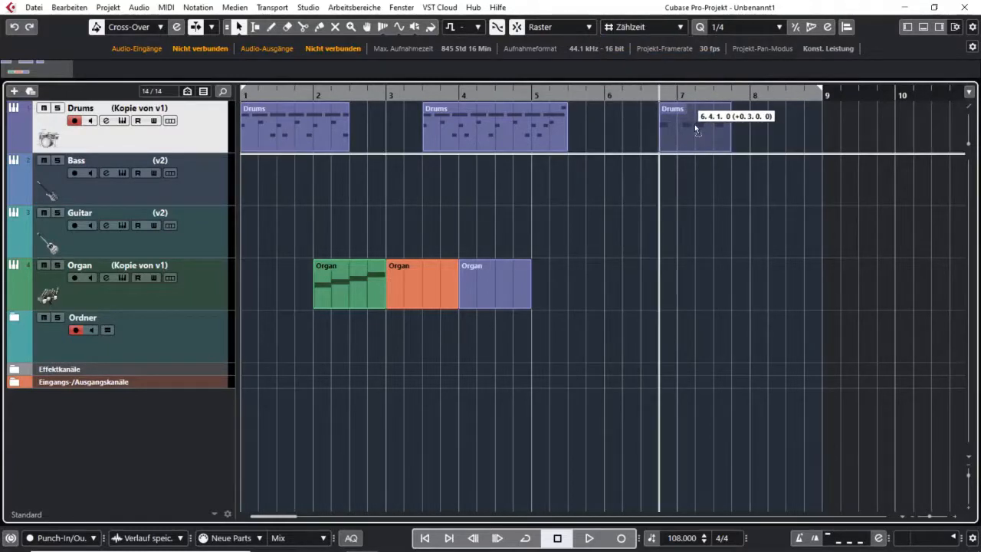
pyautogui.moveTo(693, 128); pyautogui.dragTo(728, 129)
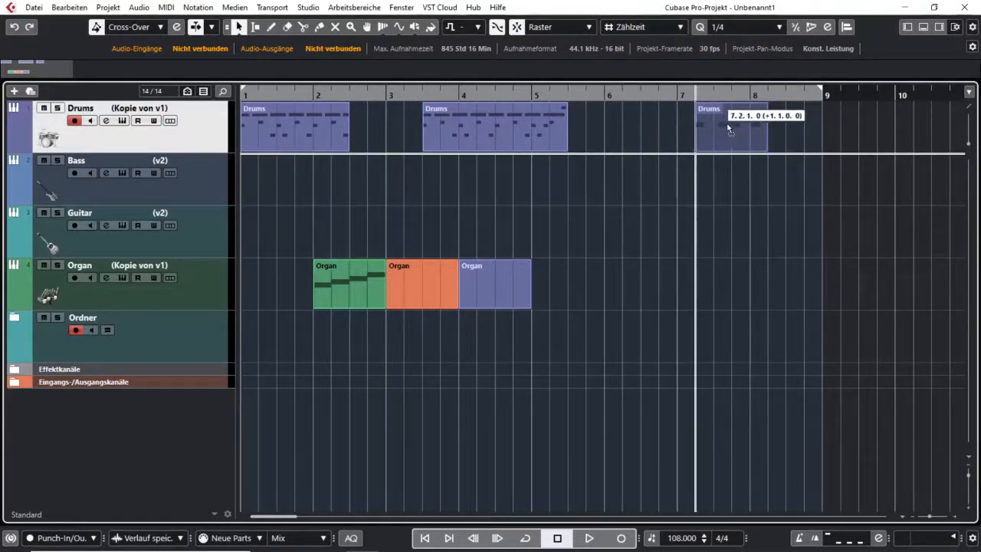
pyautogui.moveTo(728, 126); pyautogui.dragTo(708, 126)
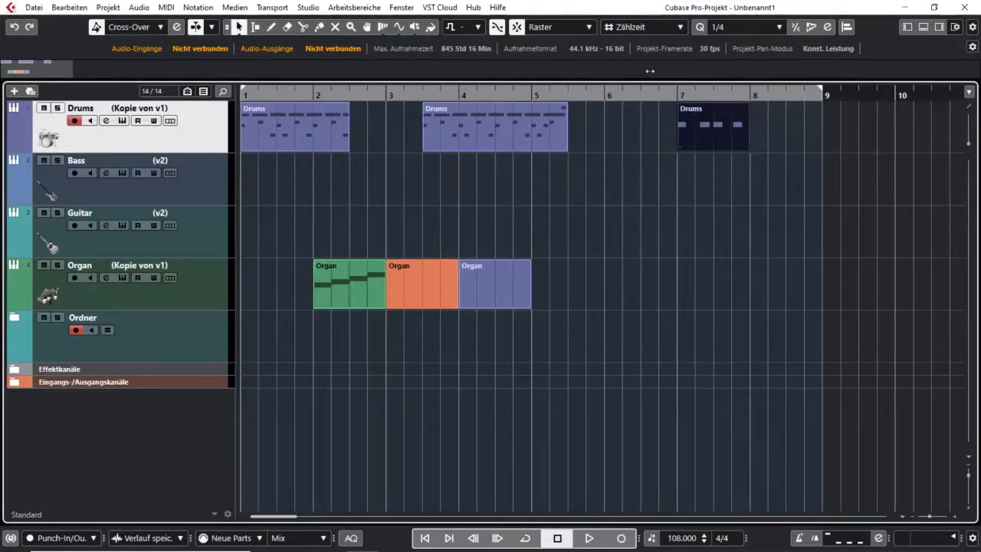
pyautogui.moveTo(766, 27)
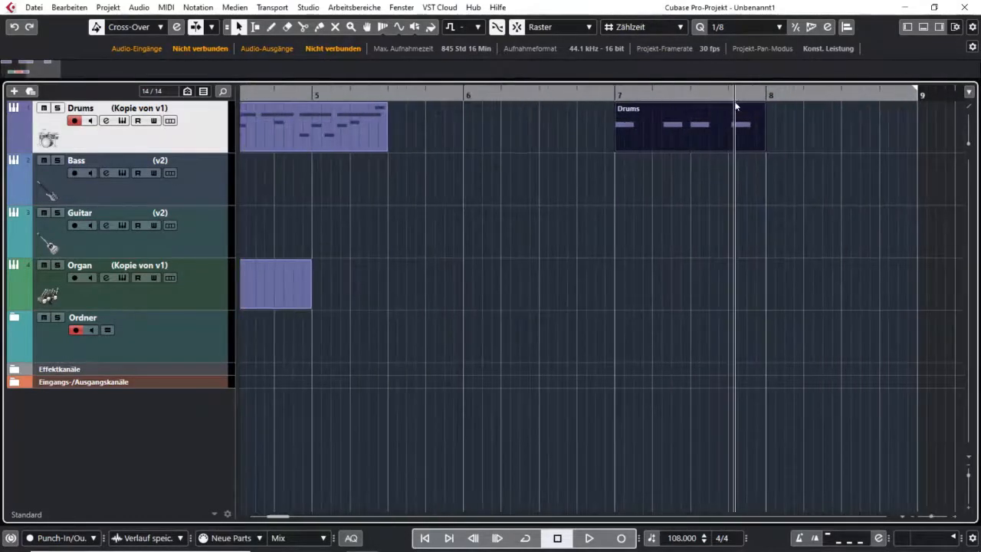
# Step: Set Grid Type to Use Quantize so the grid follows the eighth-note quantize value
pyautogui.click(642, 27)
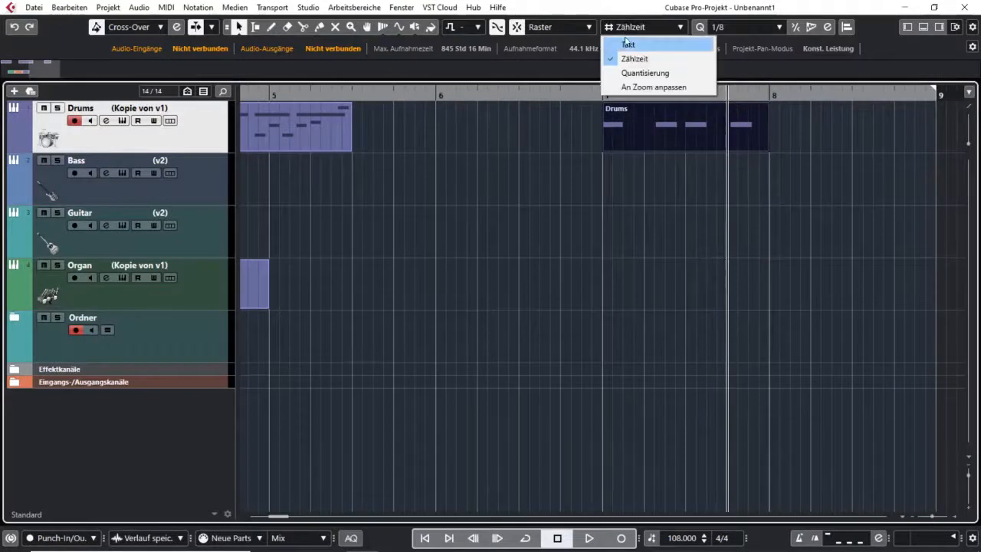
pyautogui.moveTo(645, 74)
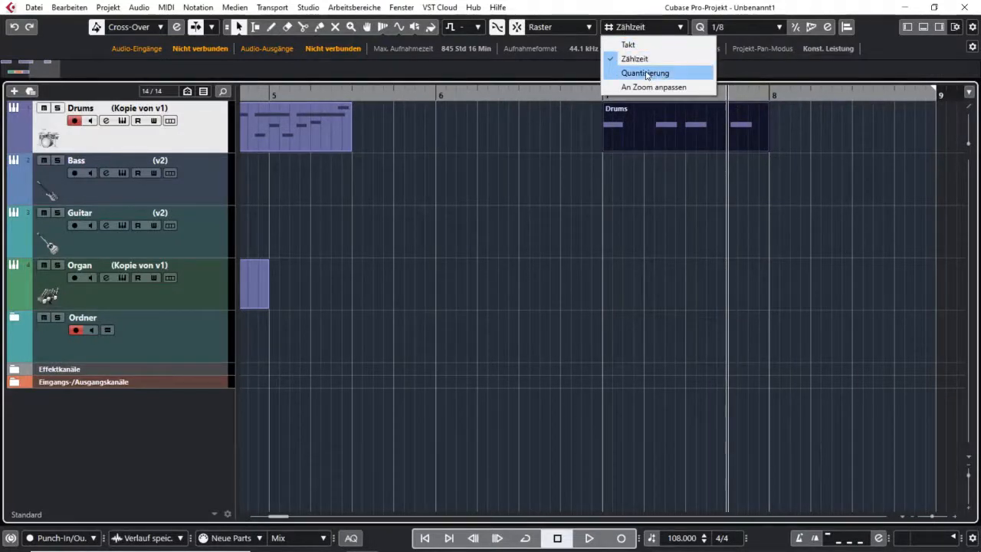
pyautogui.click(645, 74)
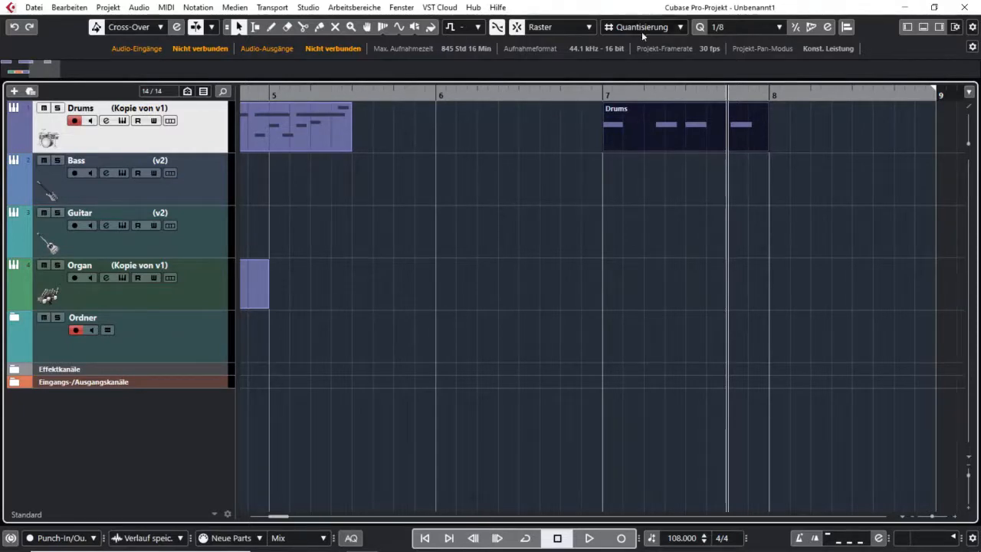
pyautogui.click(642, 27)
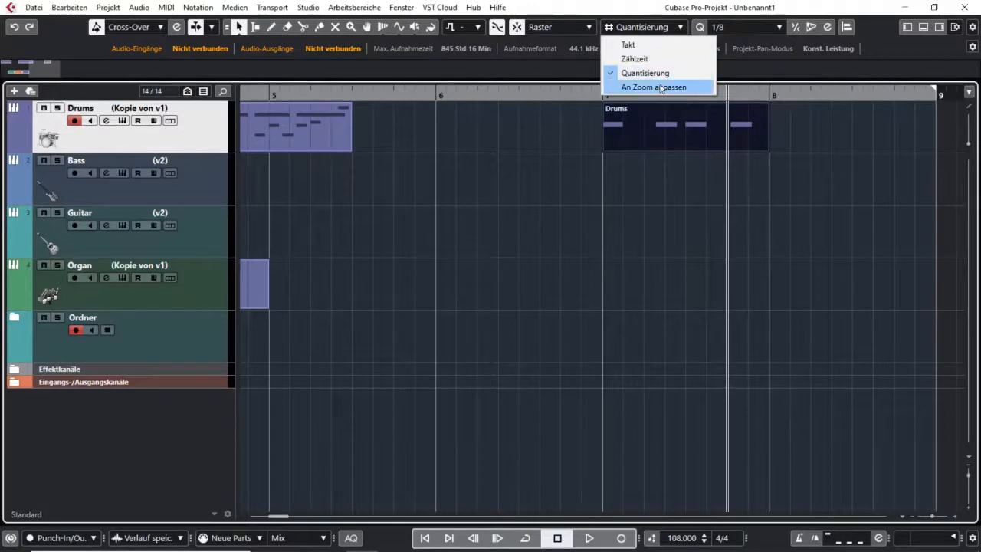
# Step: Let the grid adapt to zoom, then move the last Drums part out to bar 15 and back to bar 13
pyautogui.click(653, 86)
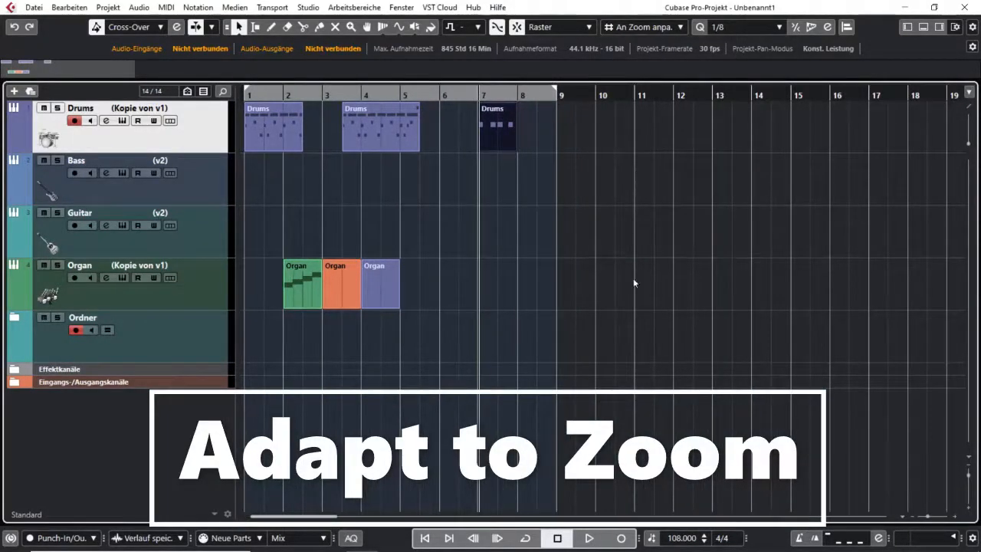
pyautogui.click(642, 28)
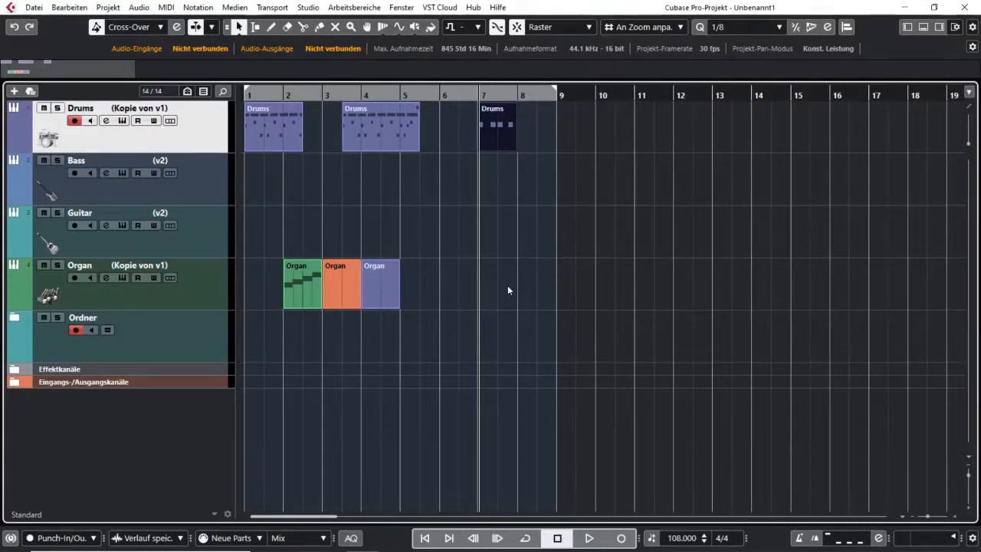
pyautogui.moveTo(448, 262)
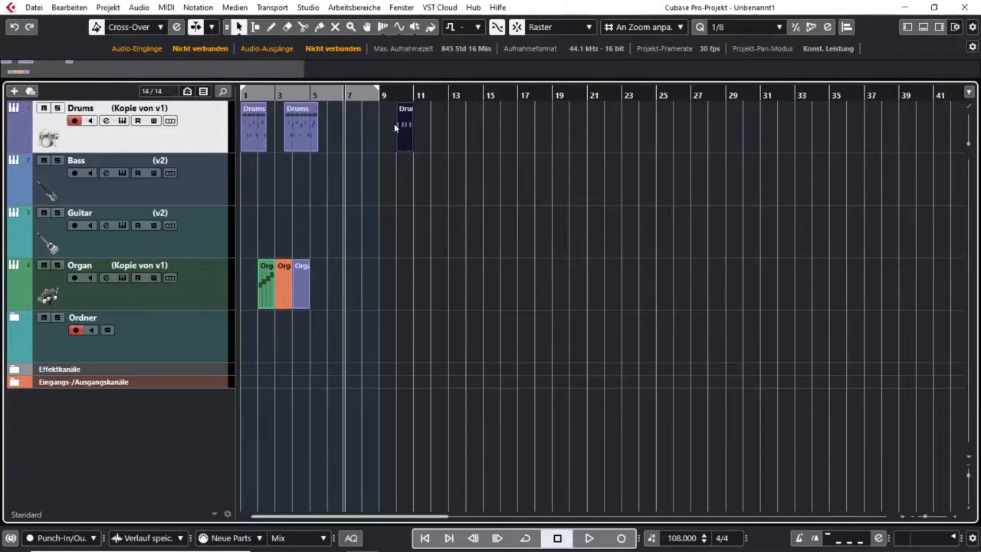
pyautogui.moveTo(404, 126); pyautogui.dragTo(438, 126)
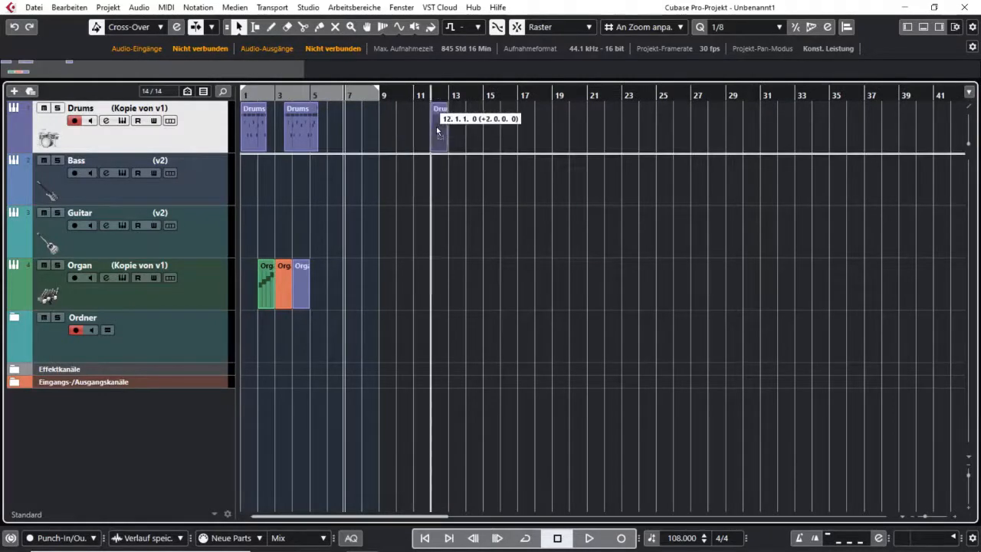
pyautogui.moveTo(438, 130); pyautogui.dragTo(491, 130)
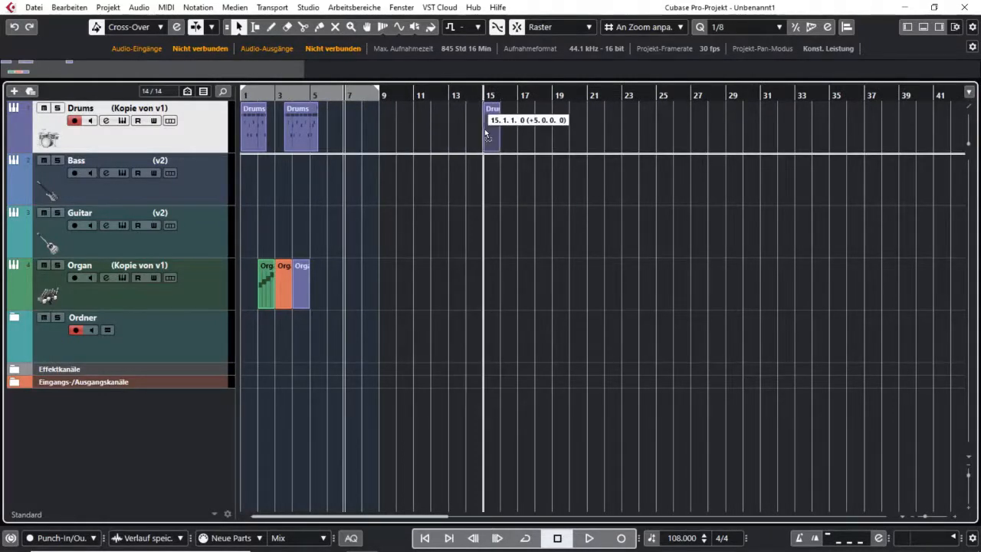
pyautogui.moveTo(491, 135); pyautogui.dragTo(474, 135)
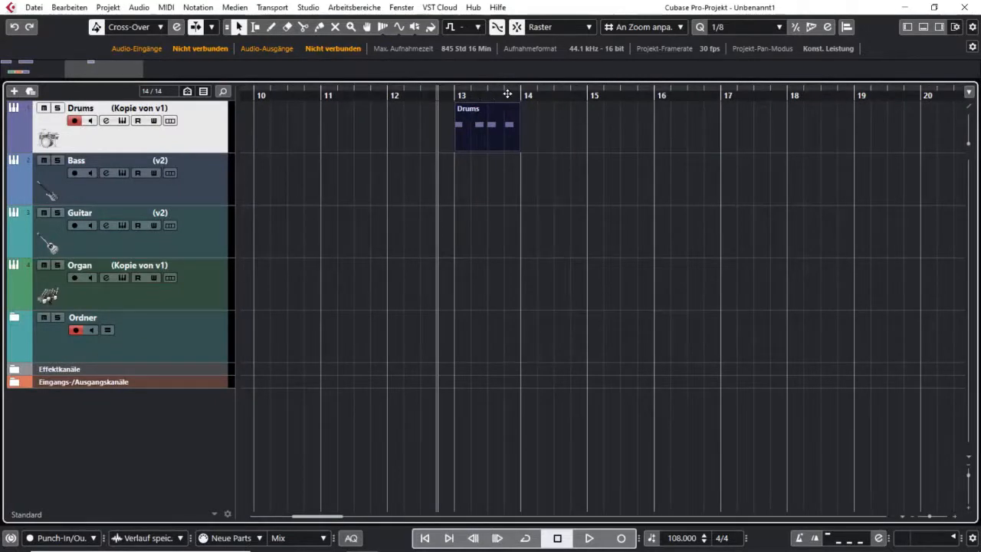
# Step: Nudge the Drums part to beats 2 and 4 of bar 13, then drop it back at bar 13
pyautogui.moveTo(487, 126); pyautogui.dragTo(509, 126)
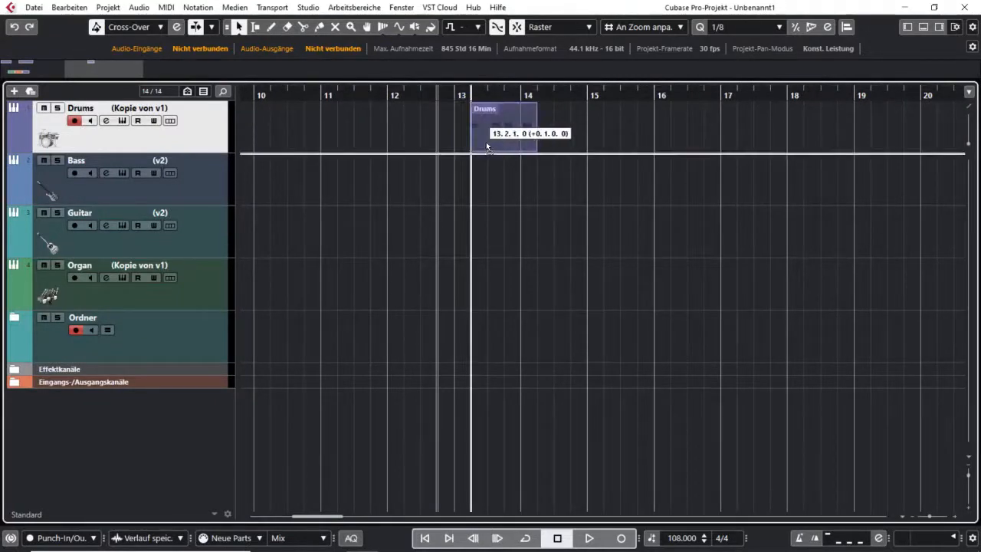
pyautogui.moveTo(490, 126); pyautogui.dragTo(521, 123)
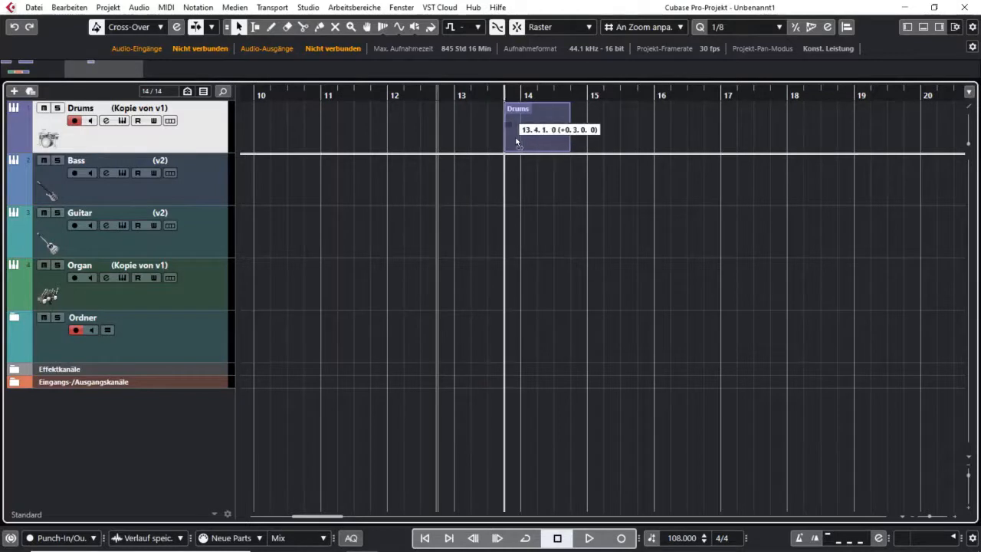
pyautogui.moveTo(539, 129); pyautogui.dragTo(564, 129)
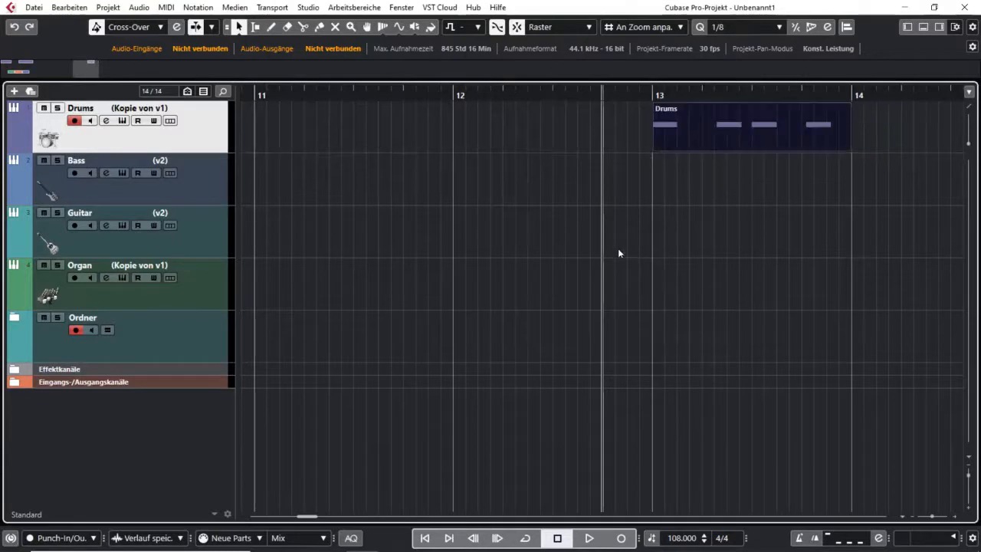
pyautogui.moveTo(691, 207)
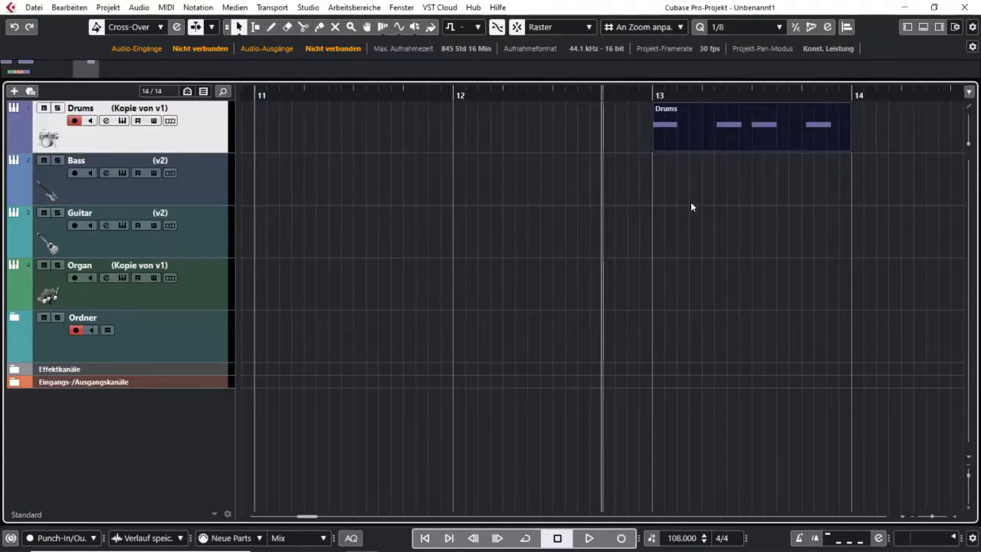
pyautogui.moveTo(527, 196)
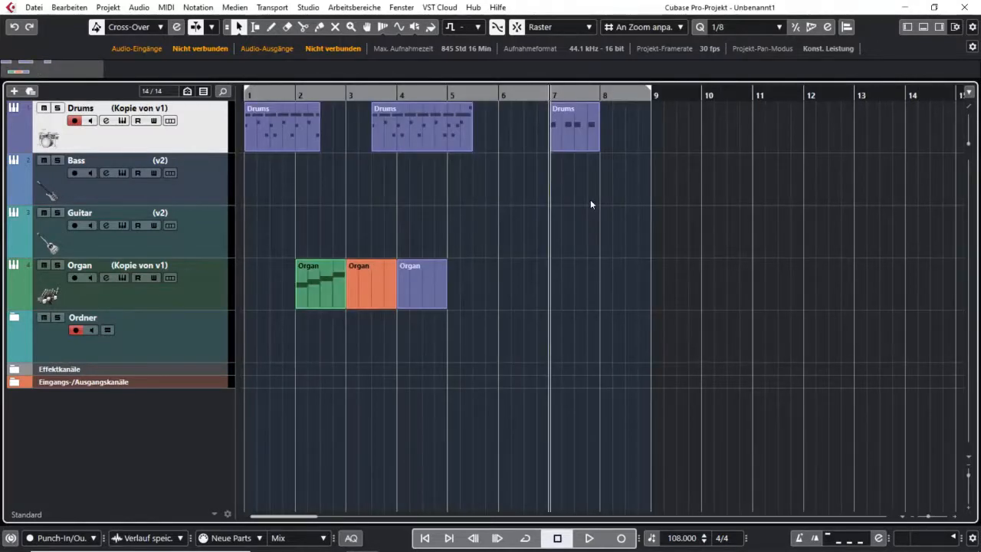
# Step: Set Snap Type to Relatives Raster (relative grid) and clear the part selection
pyautogui.click(559, 28)
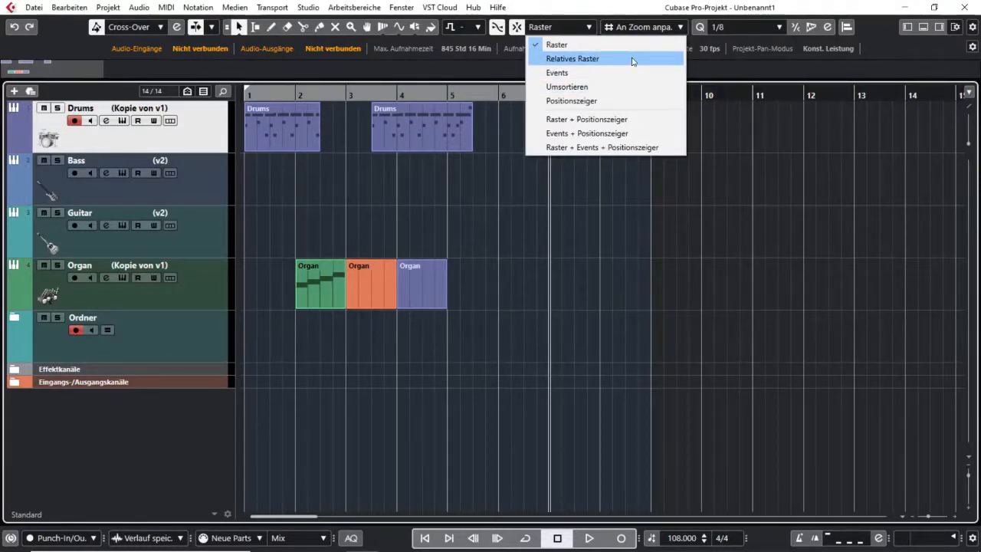
pyautogui.click(555, 44)
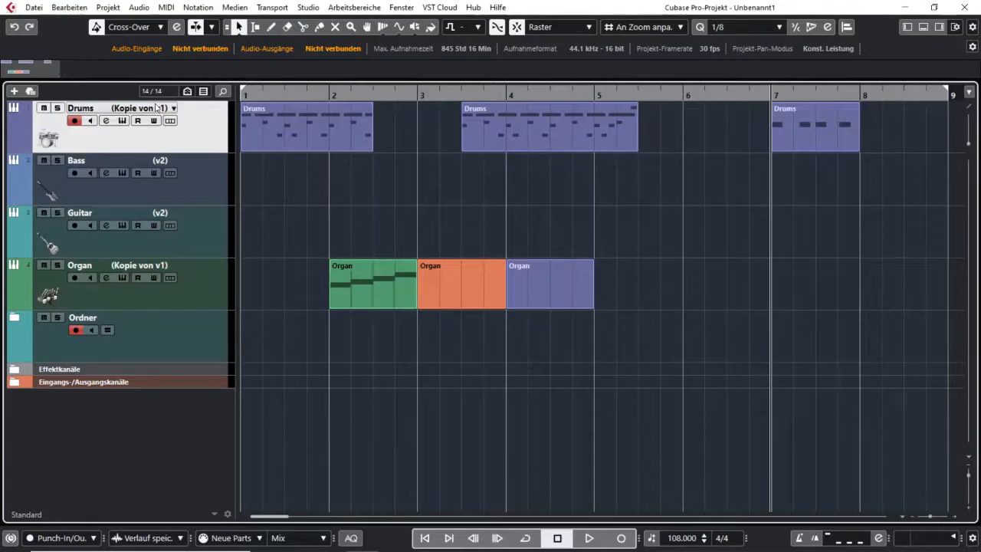
pyautogui.click(559, 27)
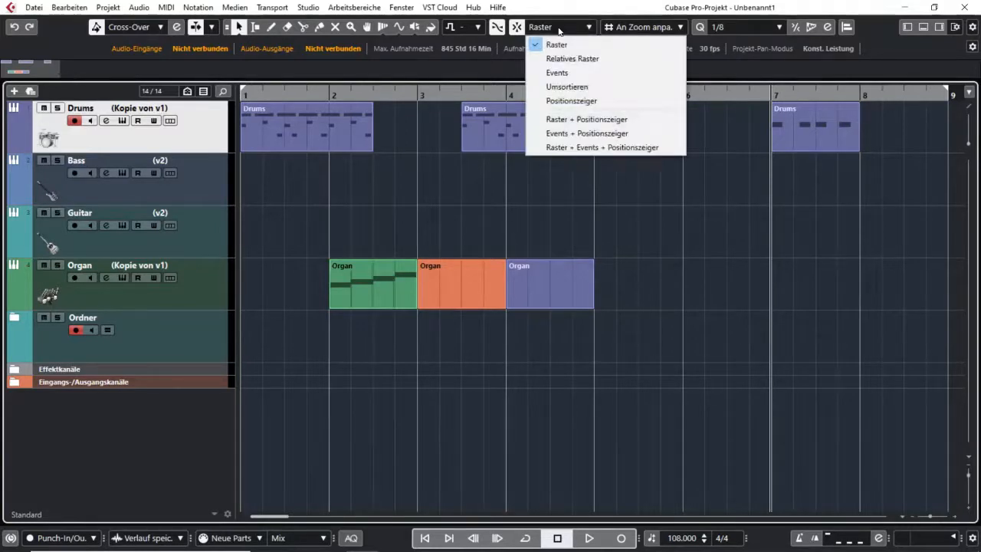
pyautogui.click(572, 59)
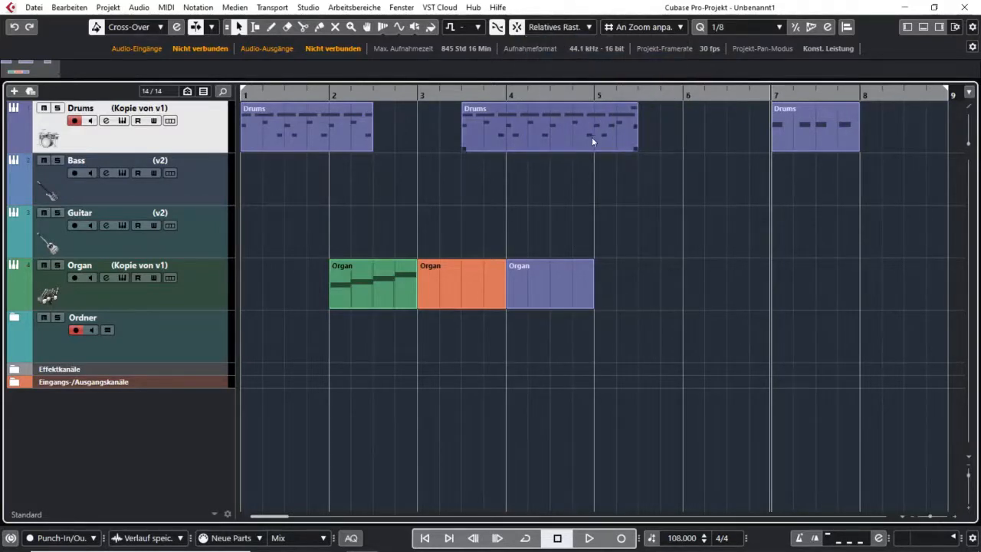
pyautogui.moveTo(610, 148)
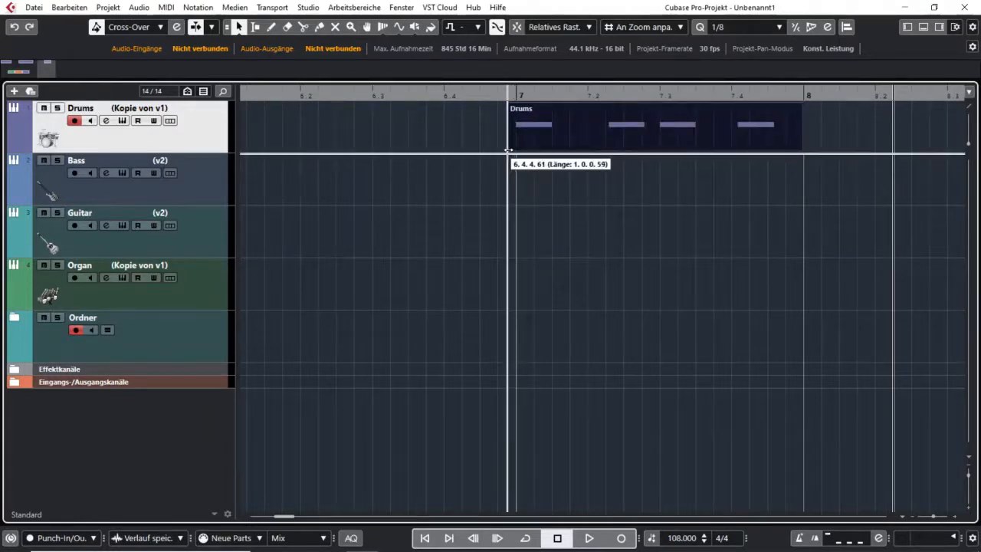
pyautogui.moveTo(514, 180)
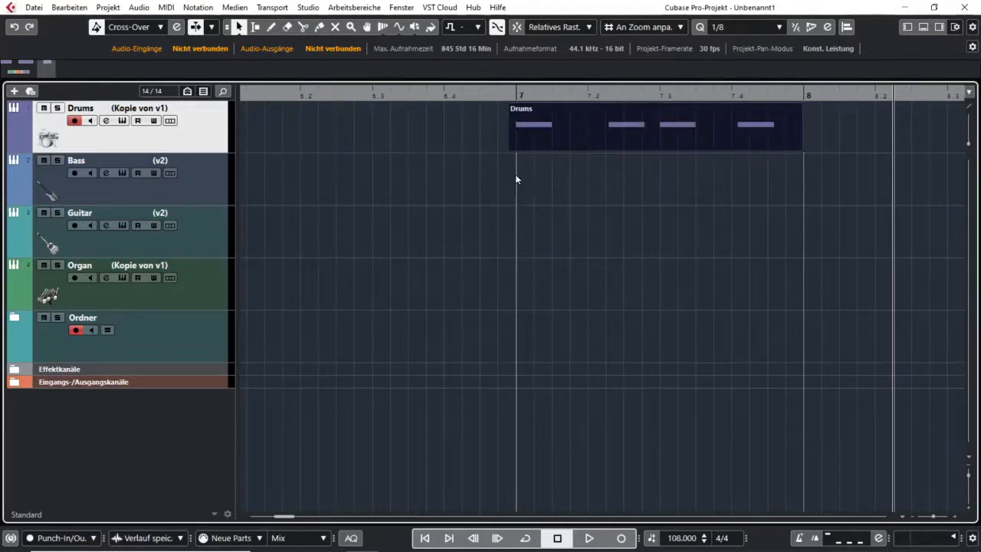
pyautogui.click(651, 126)
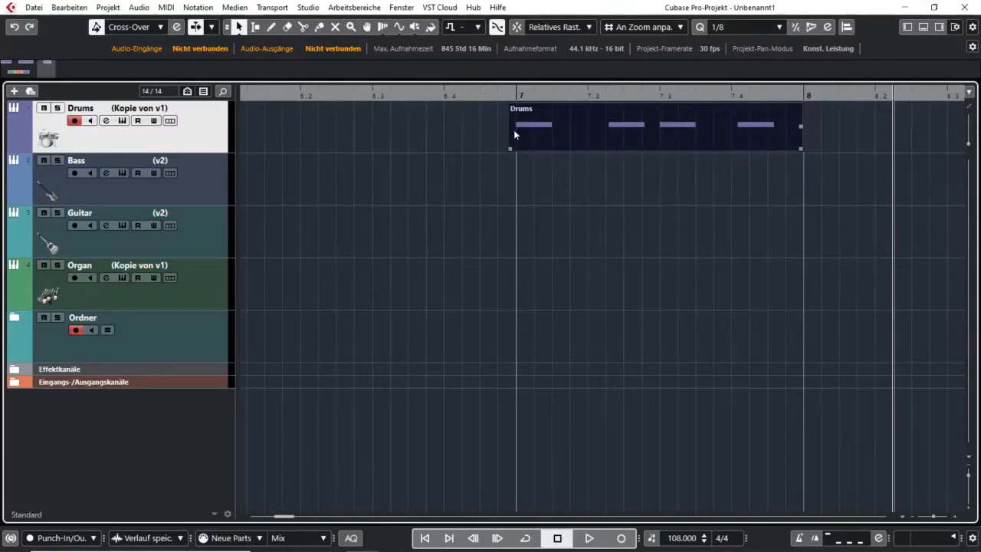
pyautogui.moveTo(515, 141)
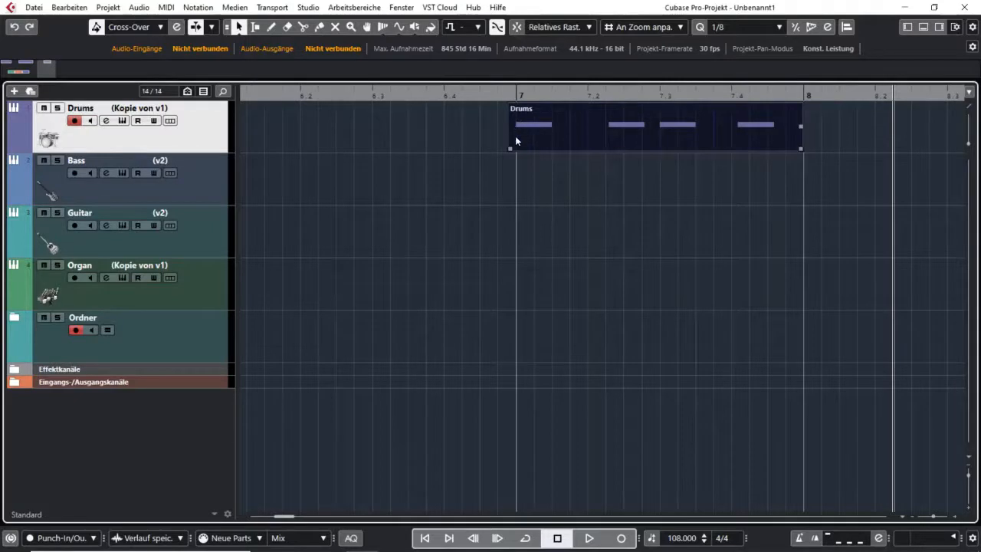
pyautogui.moveTo(512, 129)
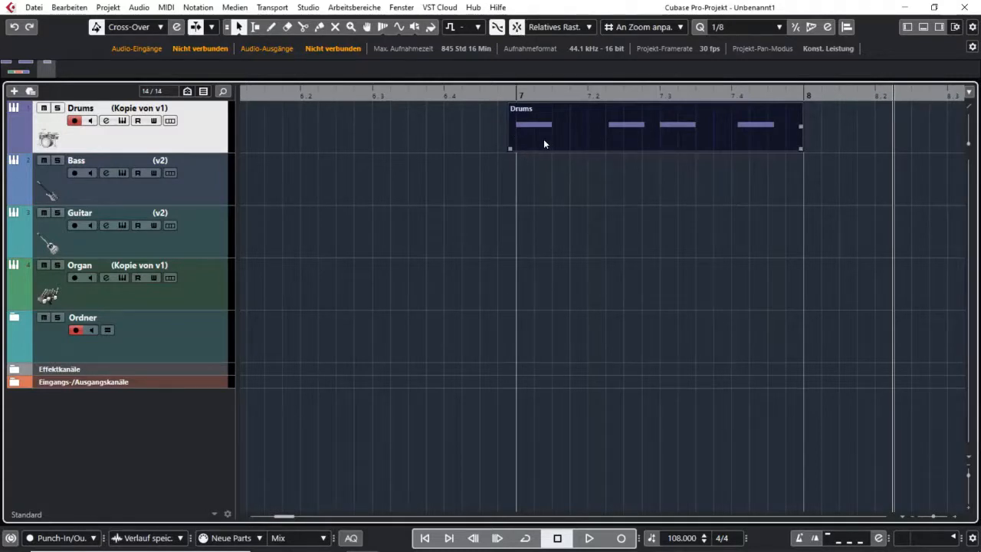
pyautogui.moveTo(521, 156)
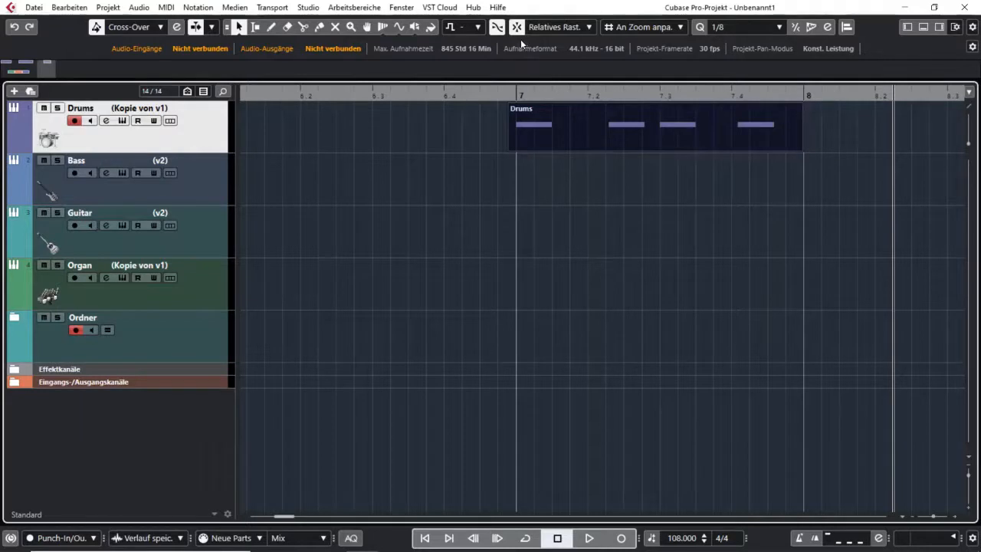
pyautogui.click(651, 126)
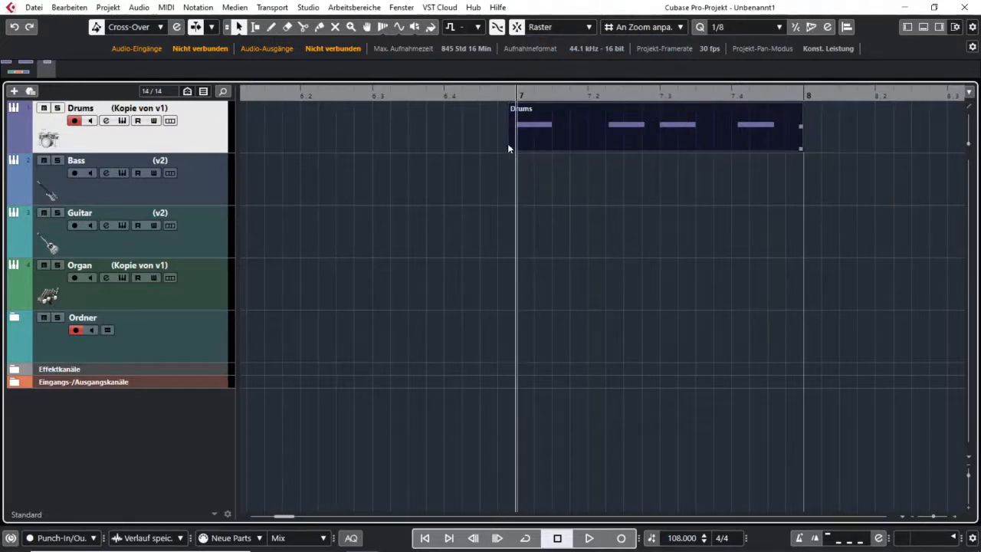
pyautogui.click(656, 126)
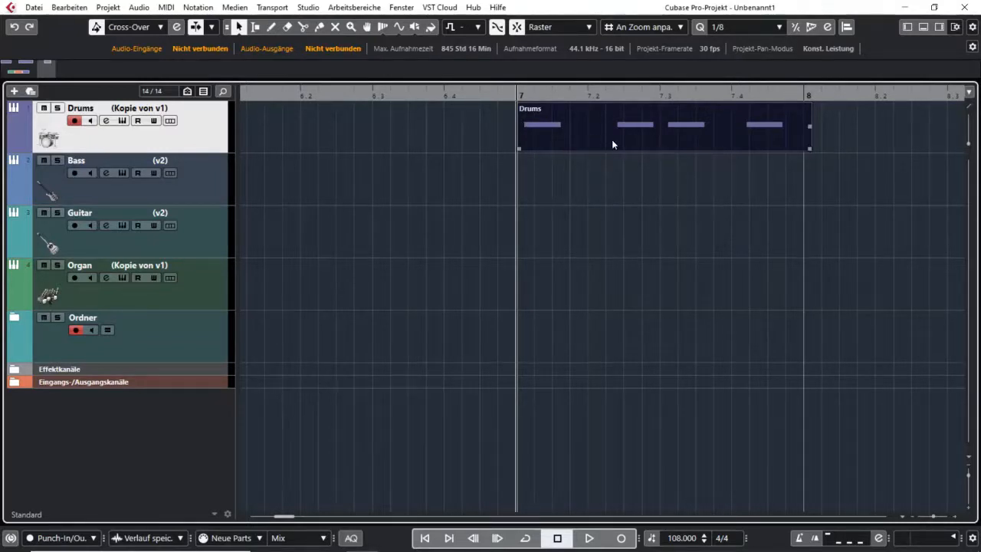
pyautogui.moveTo(673, 124)
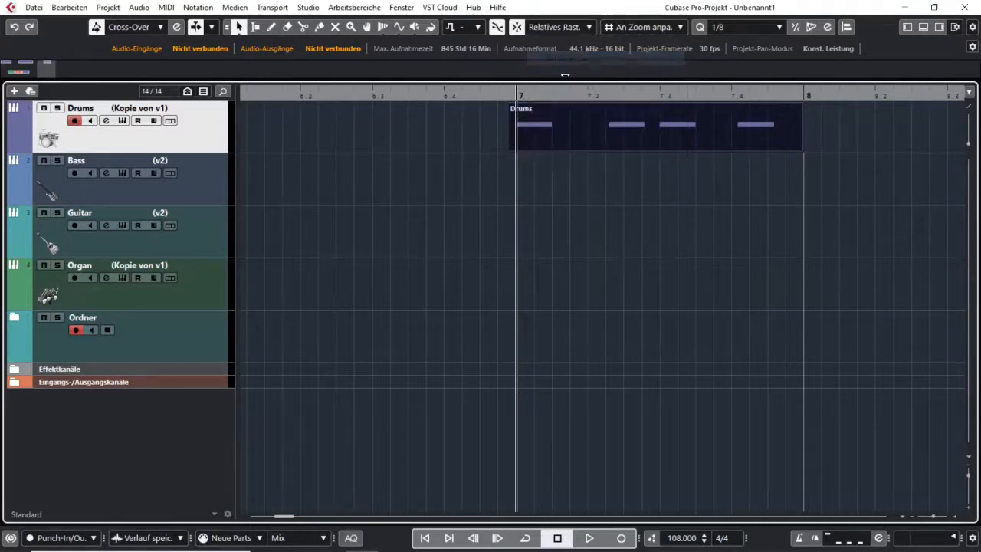
pyautogui.moveTo(549, 167)
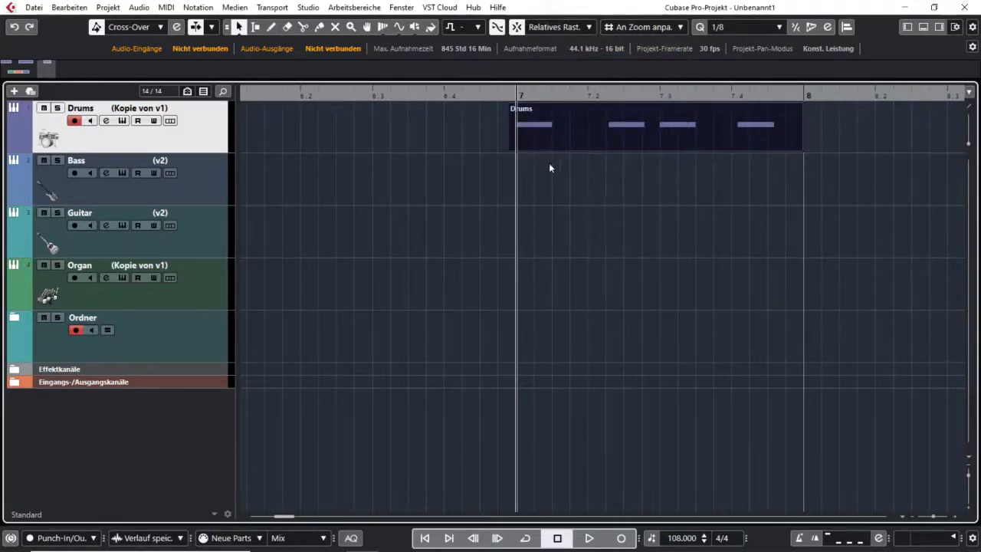
# Step: Move the Drums part one bar later so it starts just before bar 8, keeping its offset
pyautogui.click(651, 126)
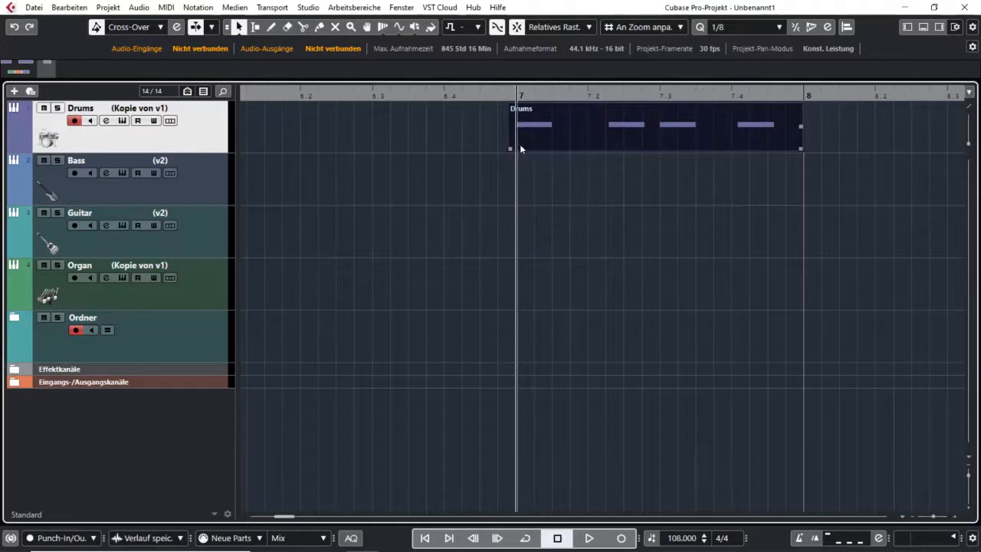
pyautogui.moveTo(651, 126); pyautogui.dragTo(697, 125)
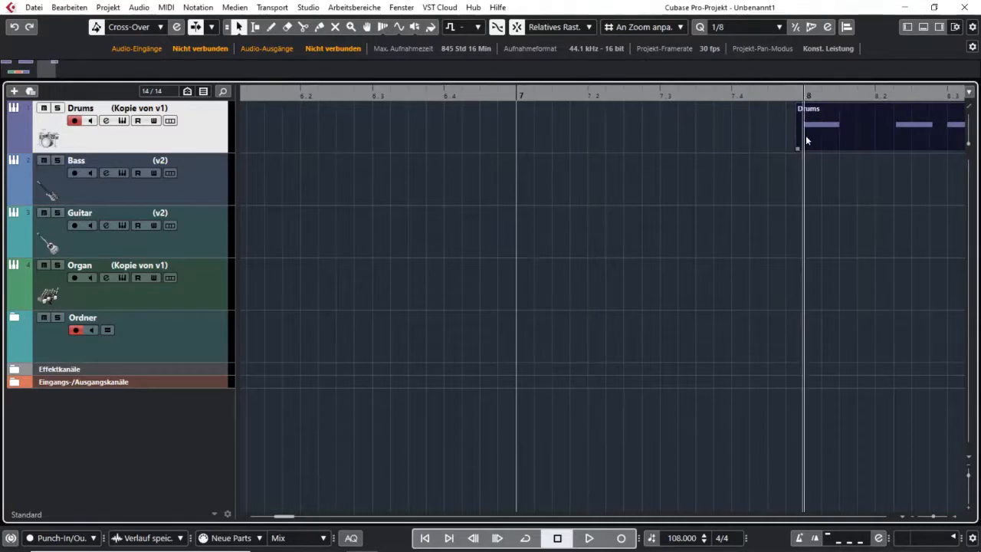
pyautogui.moveTo(800, 138)
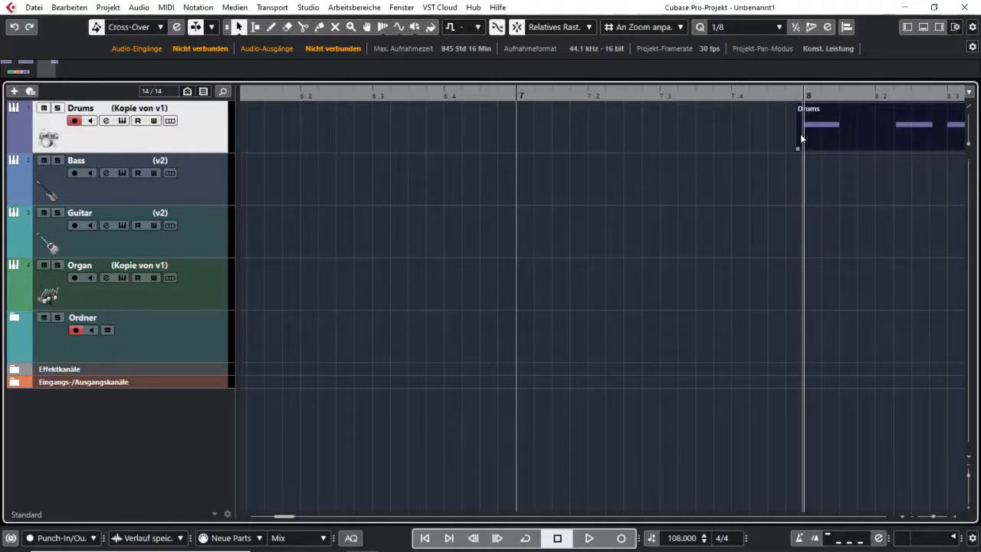
pyautogui.moveTo(791, 193)
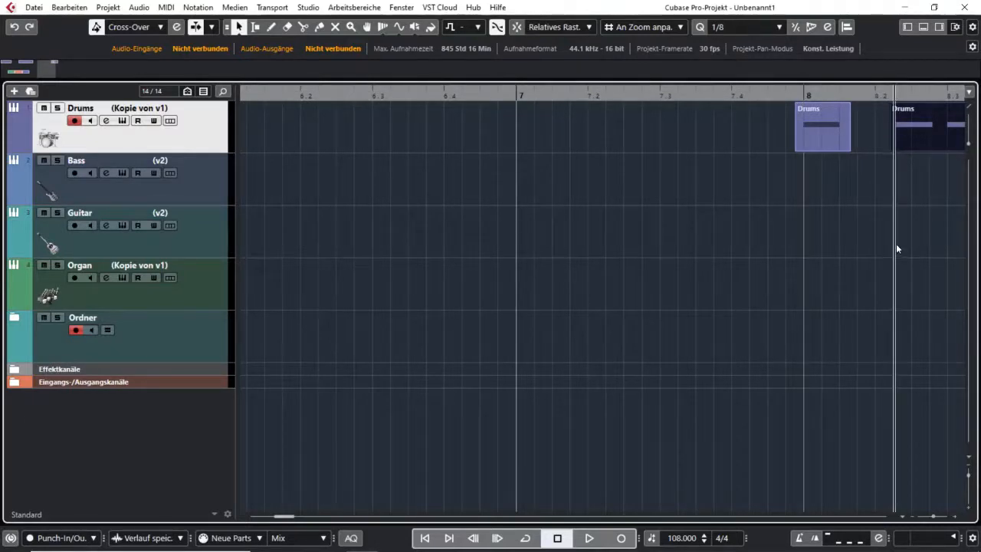
pyautogui.moveTo(883, 279)
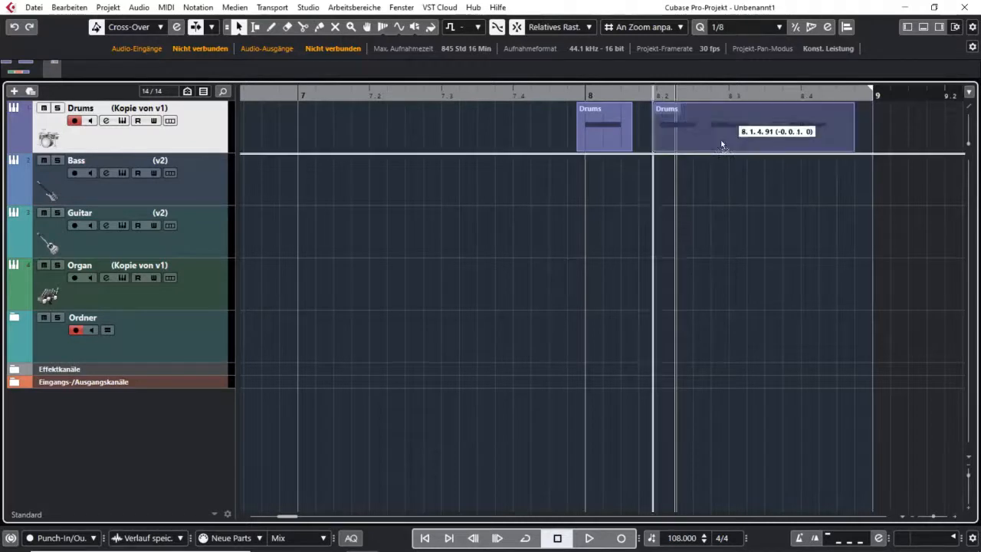
# Step: Drag the longer Drums piece ahead of the short one near bar 8
pyautogui.moveTo(720, 126); pyautogui.dragTo(426, 126)
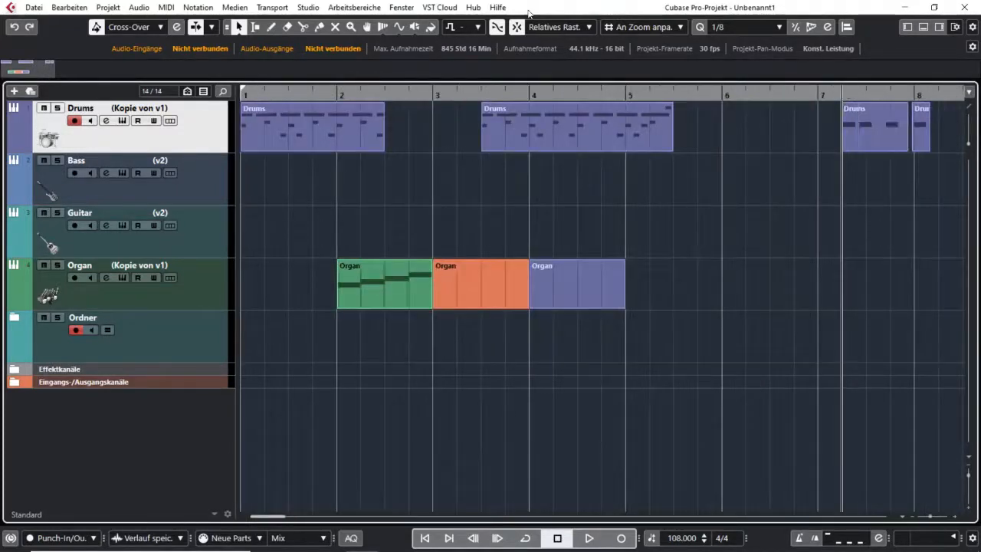
# Step: Set Snap Type to Events, move the last Organ part toward bar 5 and butt the orange Organ part against it
pyautogui.click(559, 27)
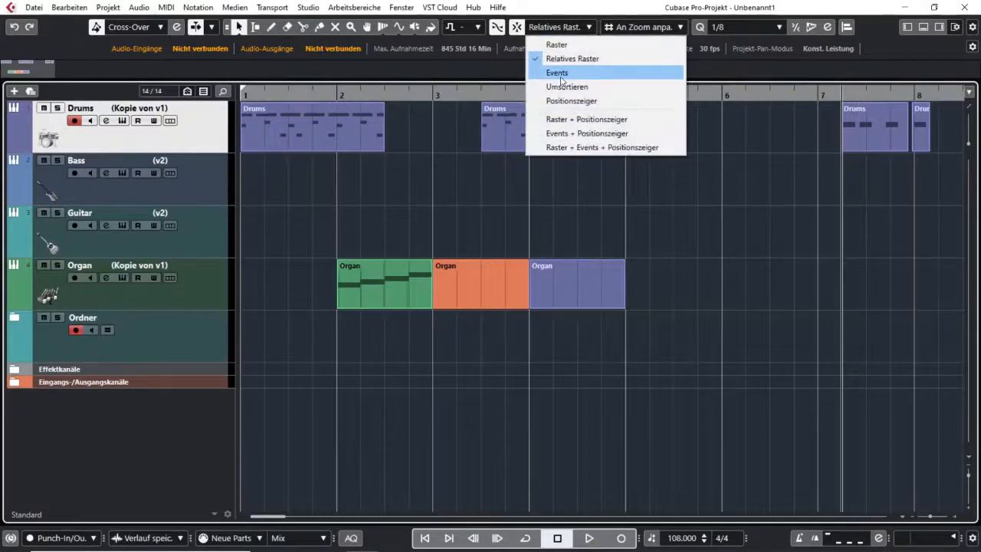
pyautogui.click(556, 72)
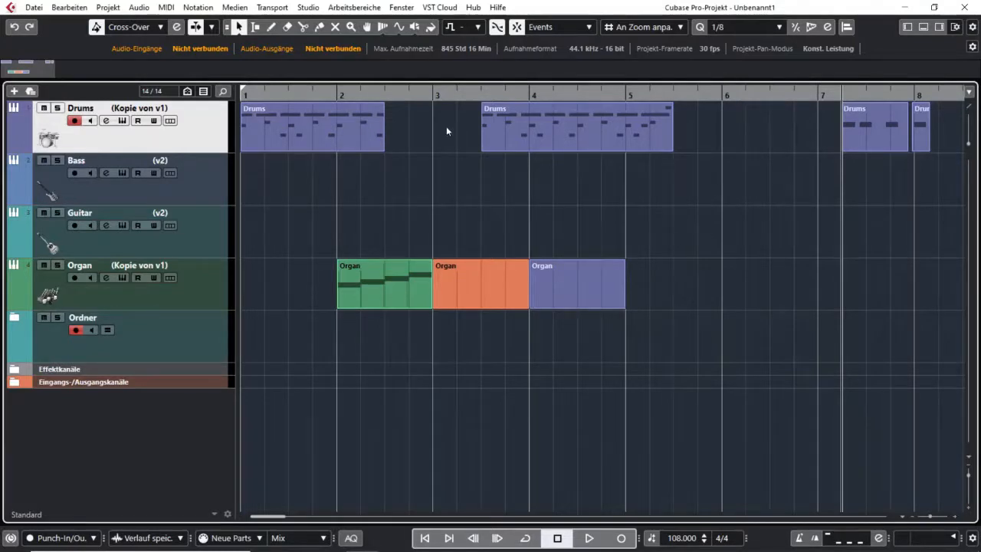
pyautogui.click(576, 288)
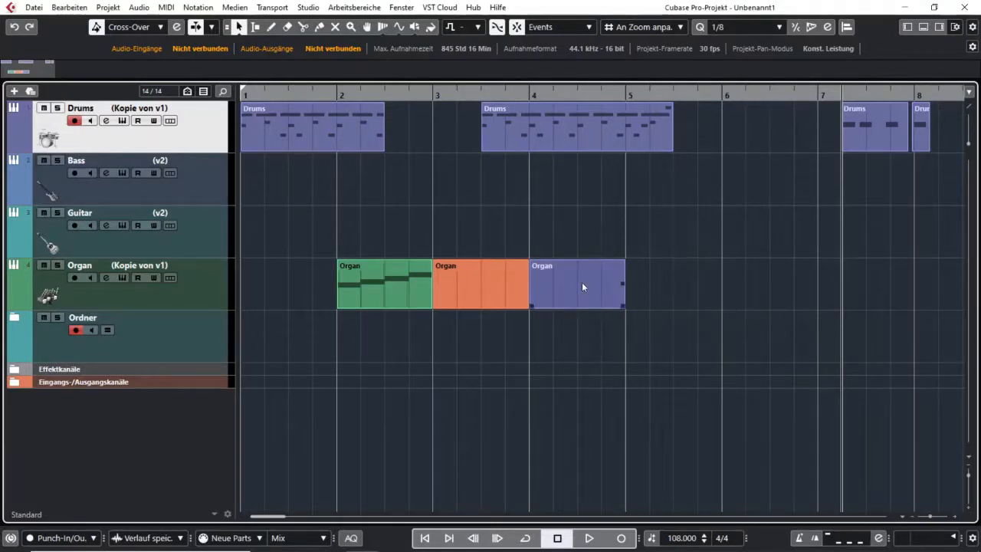
pyautogui.moveTo(567, 291)
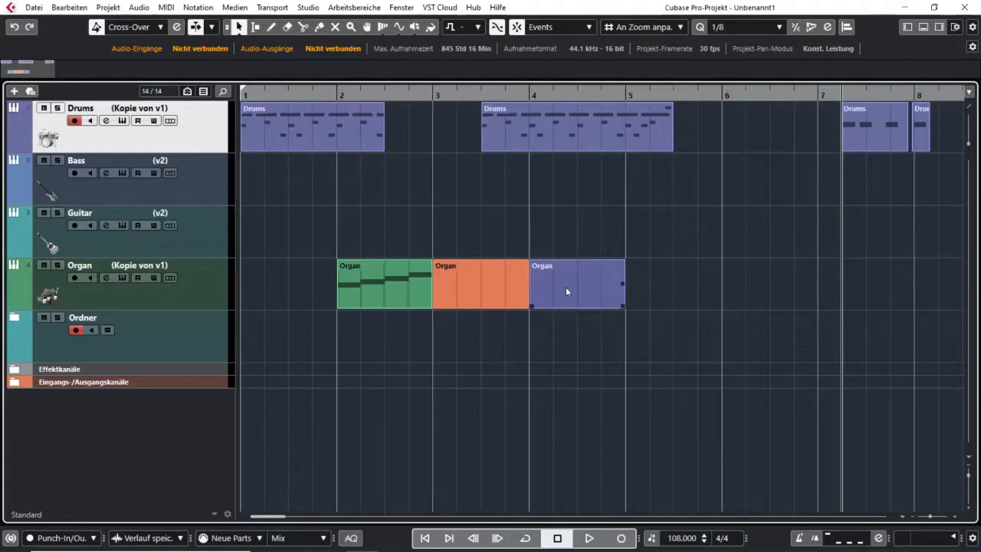
pyautogui.moveTo(567, 290); pyautogui.dragTo(697, 289)
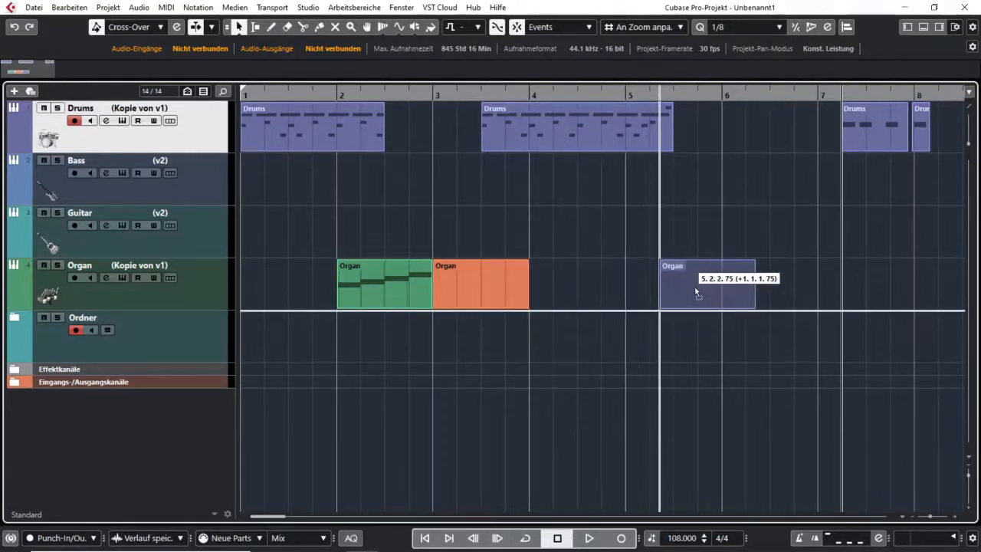
pyautogui.moveTo(697, 288); pyautogui.dragTo(570, 288)
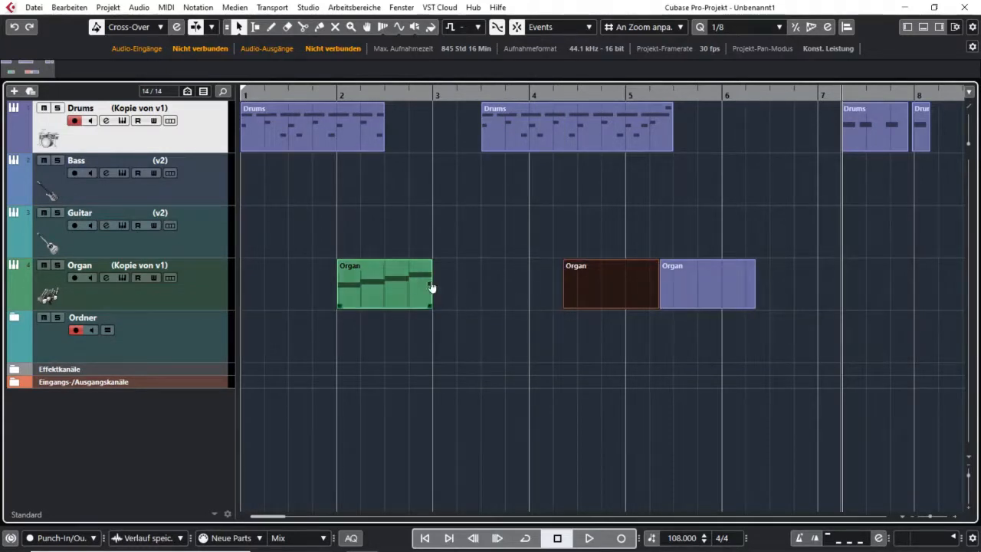
pyautogui.moveTo(410, 289)
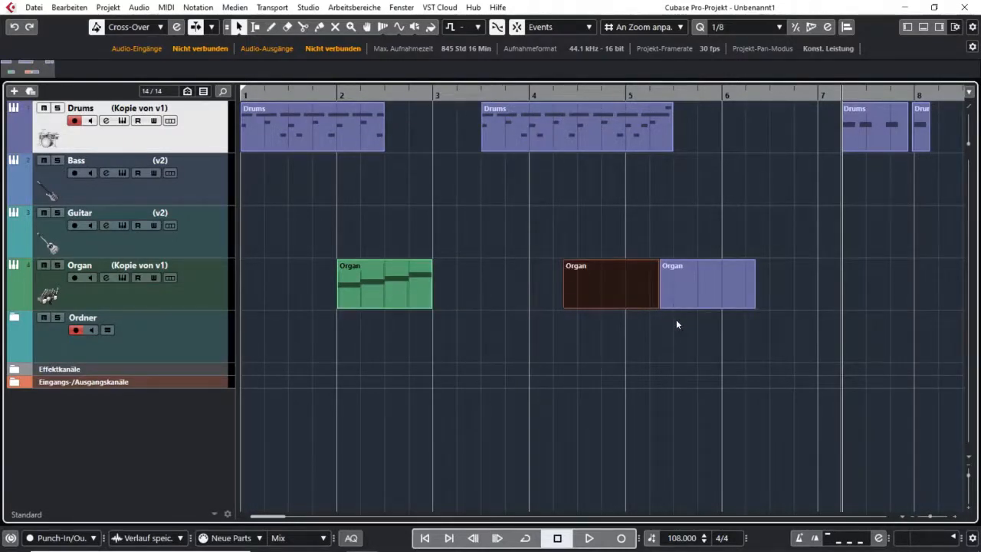
pyautogui.moveTo(560, 30)
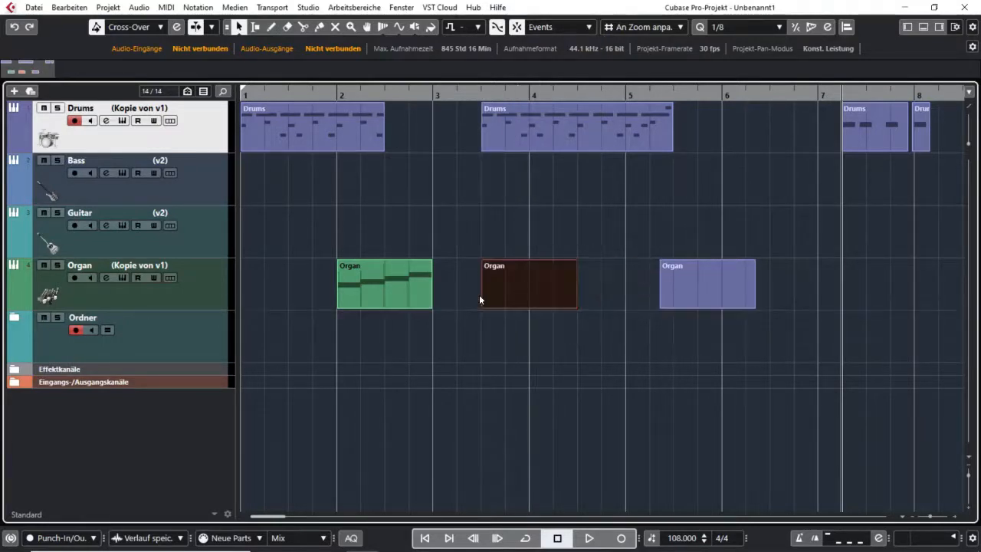
pyautogui.moveTo(625, 288)
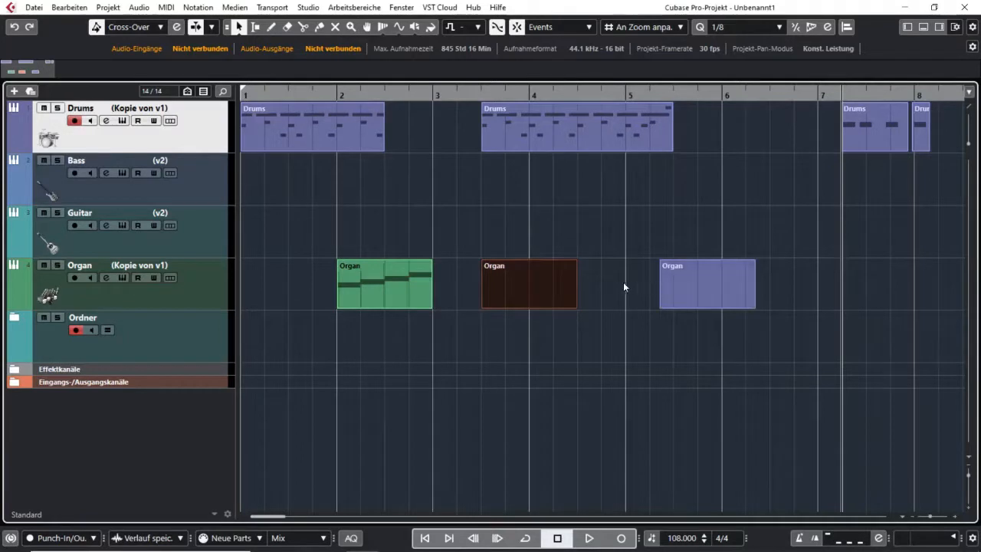
# Step: Align the second Organ part with the middle Drums part's start and the third with its end
pyautogui.click(383, 283)
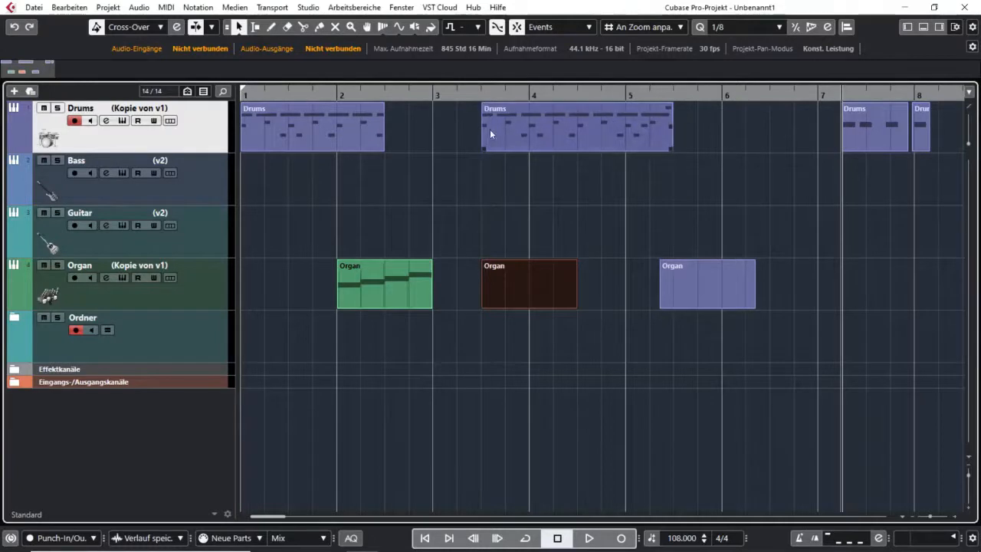
pyautogui.moveTo(529, 283); pyautogui.dragTo(612, 284)
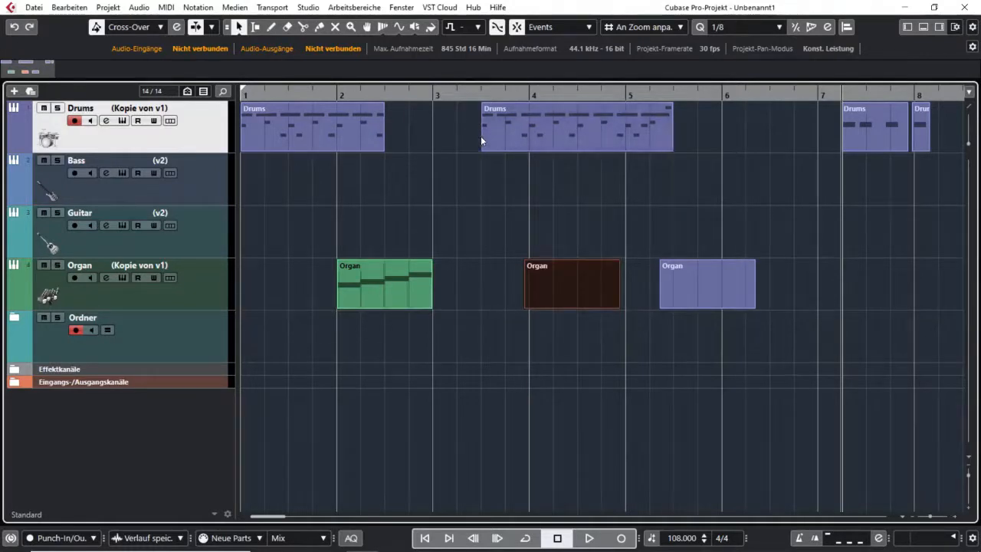
pyautogui.moveTo(475, 214)
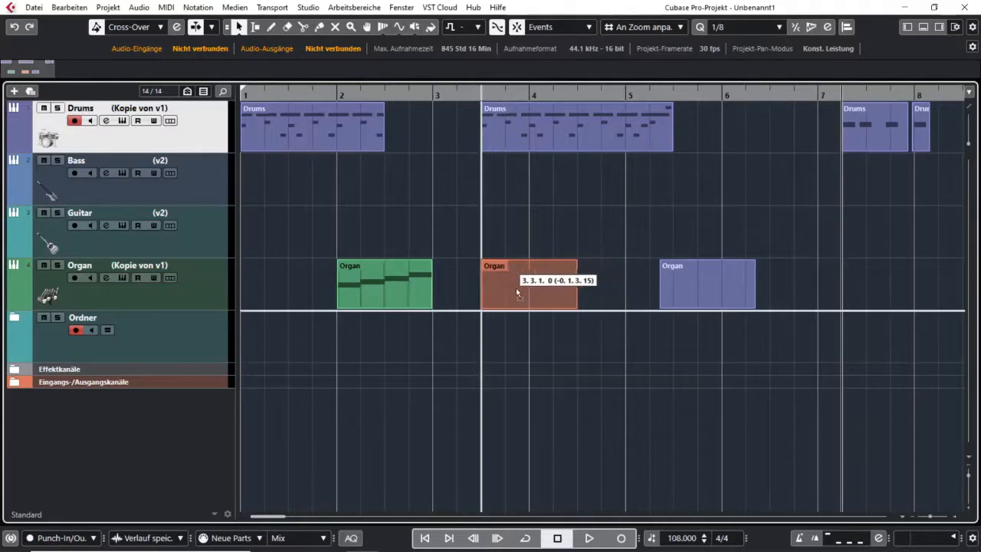
pyautogui.click(529, 284)
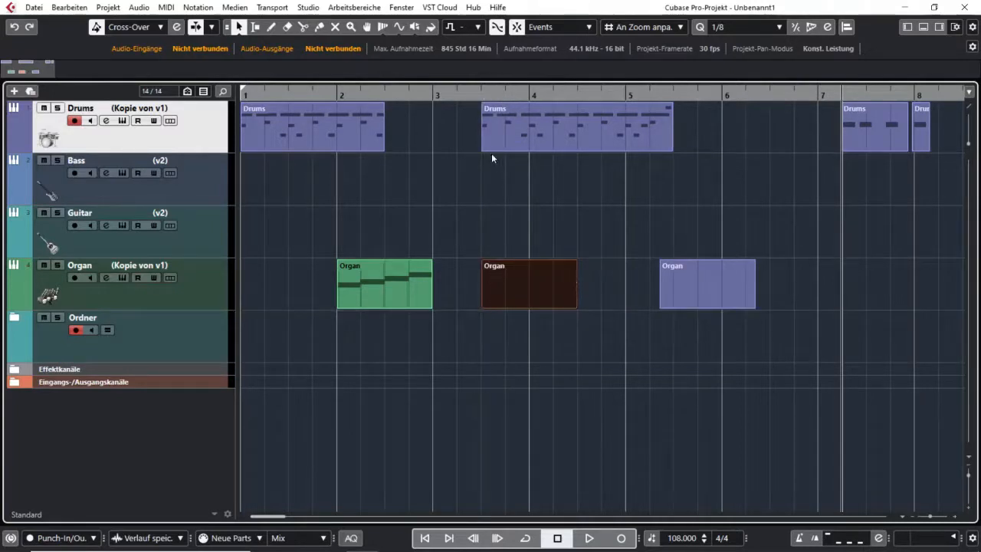
pyautogui.click(575, 126)
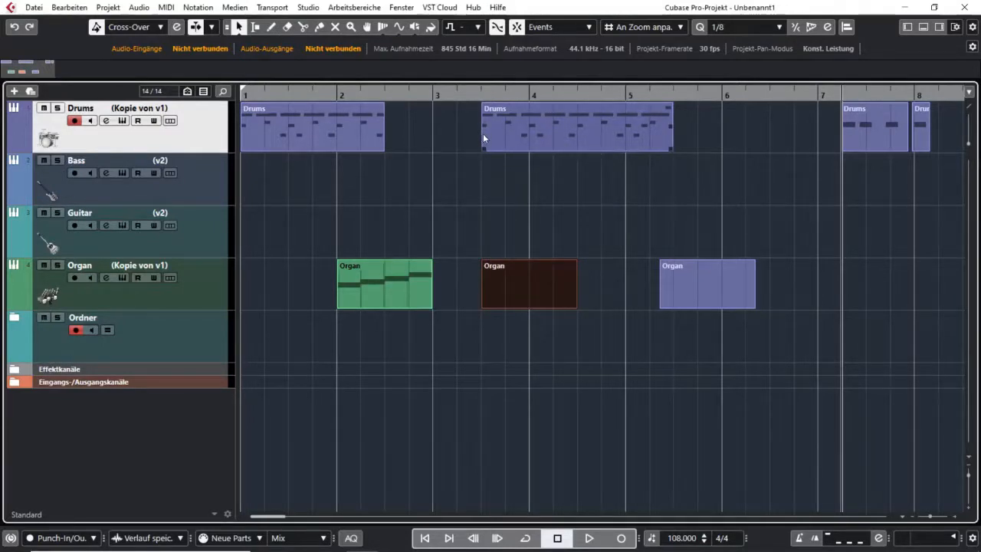
pyautogui.moveTo(671, 147)
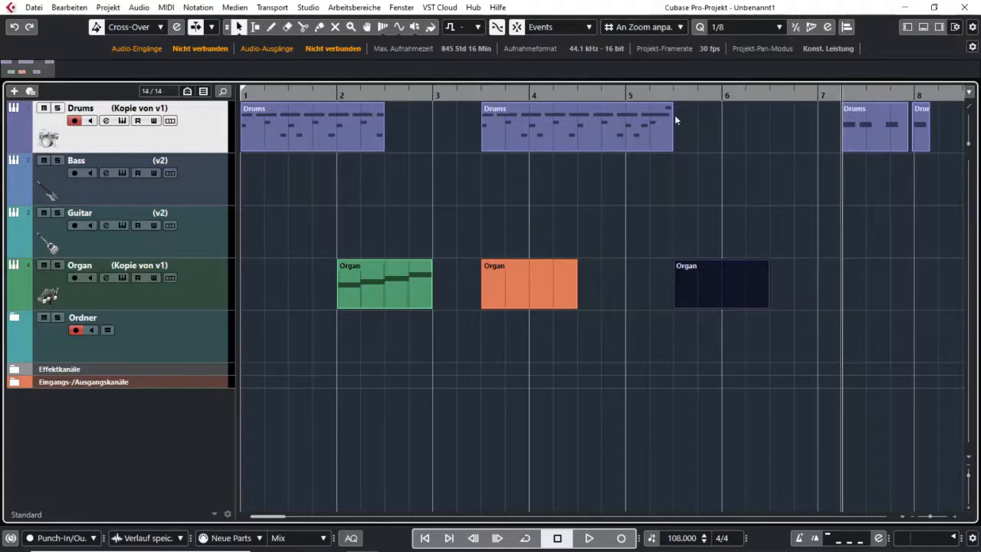
pyautogui.click(721, 289)
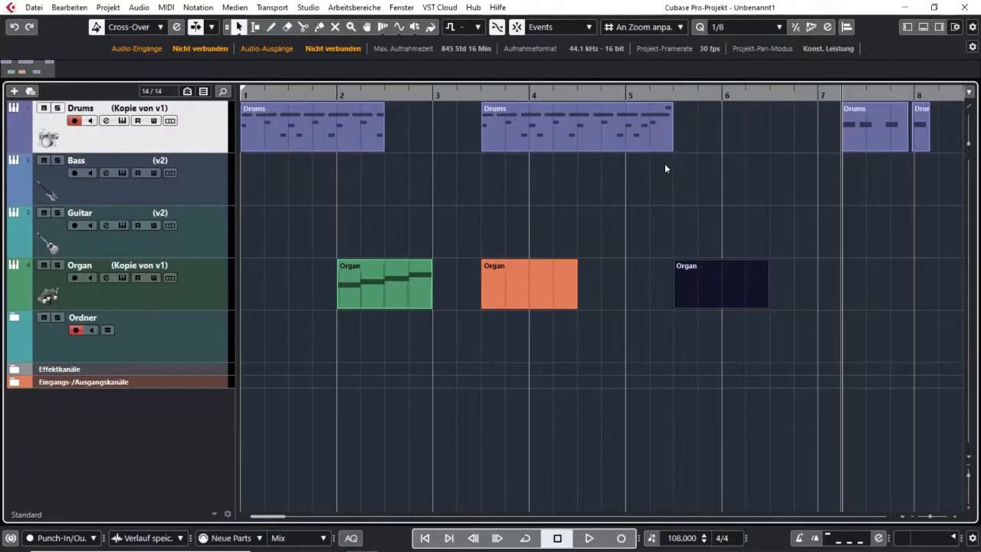
pyautogui.moveTo(671, 164)
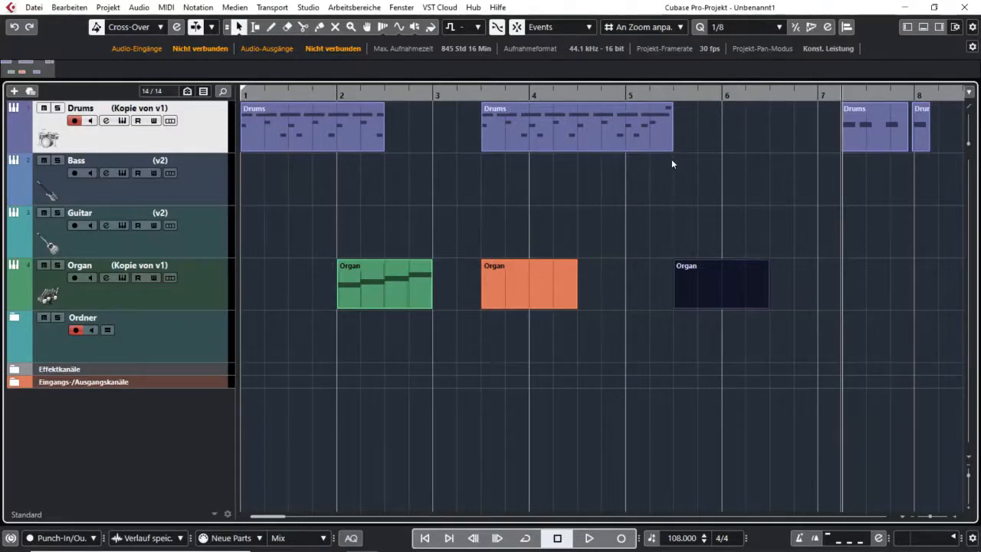
pyautogui.moveTo(631, 172)
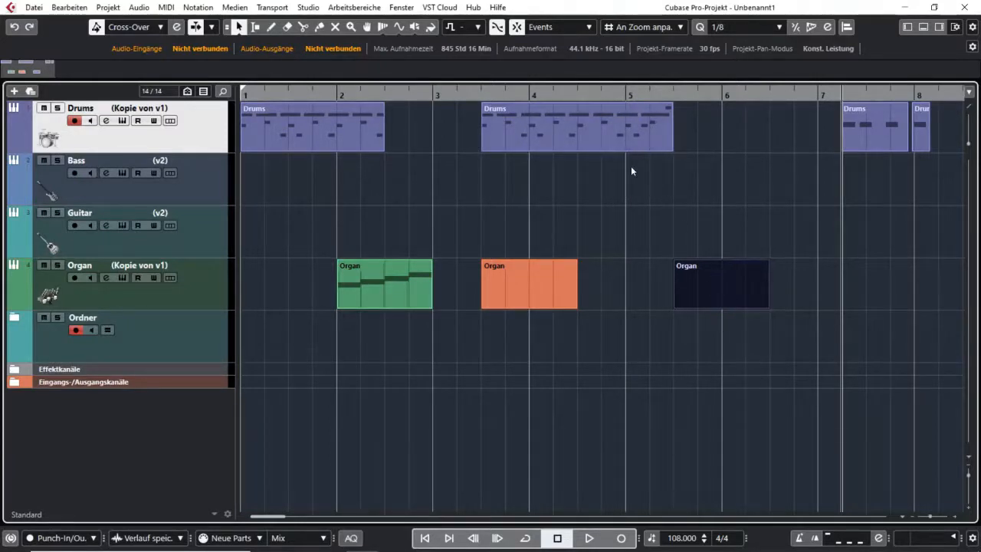
pyautogui.moveTo(631, 233)
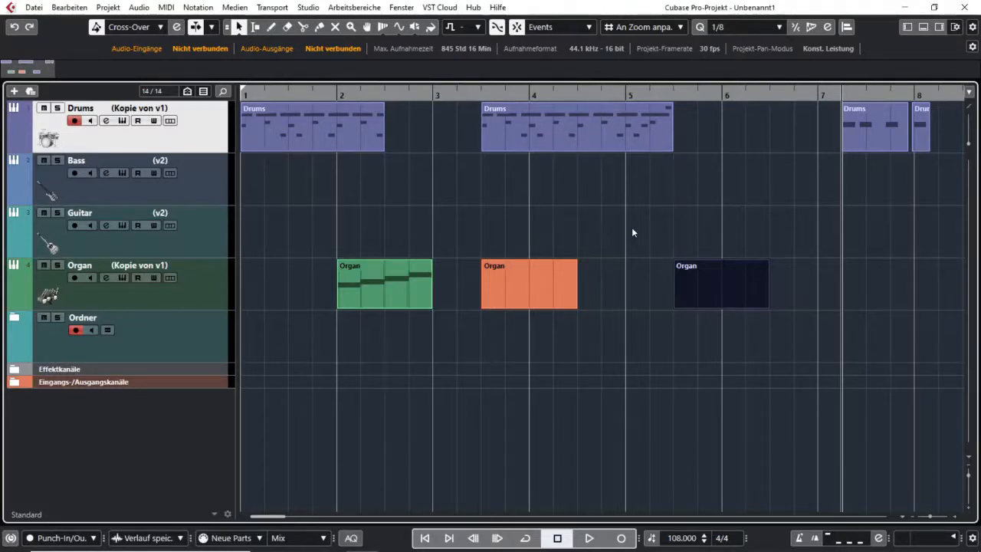
# Step: Set Snap Type to Shuffle (Umsortieren) so the three Organ parts sit back to back from bar 2
pyautogui.click(529, 283)
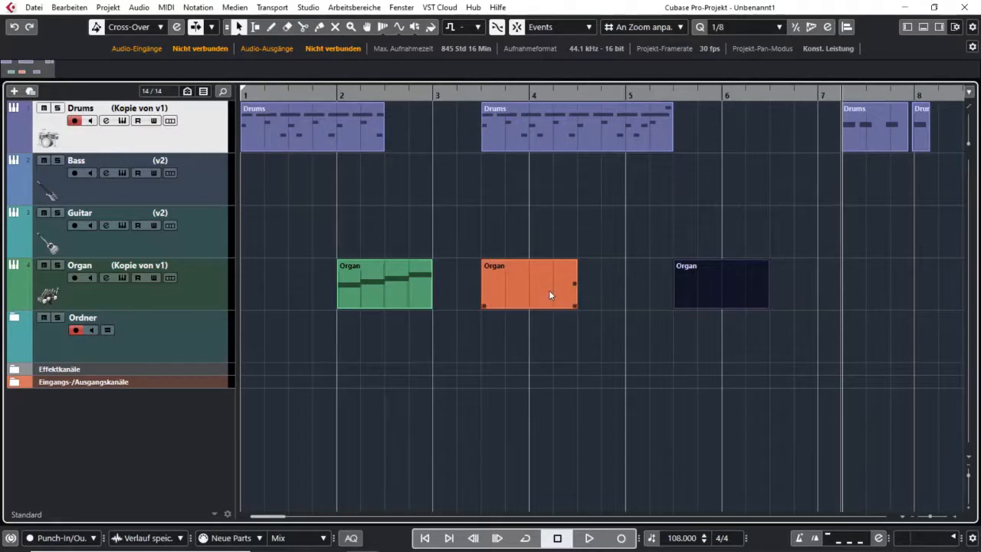
pyautogui.click(559, 27)
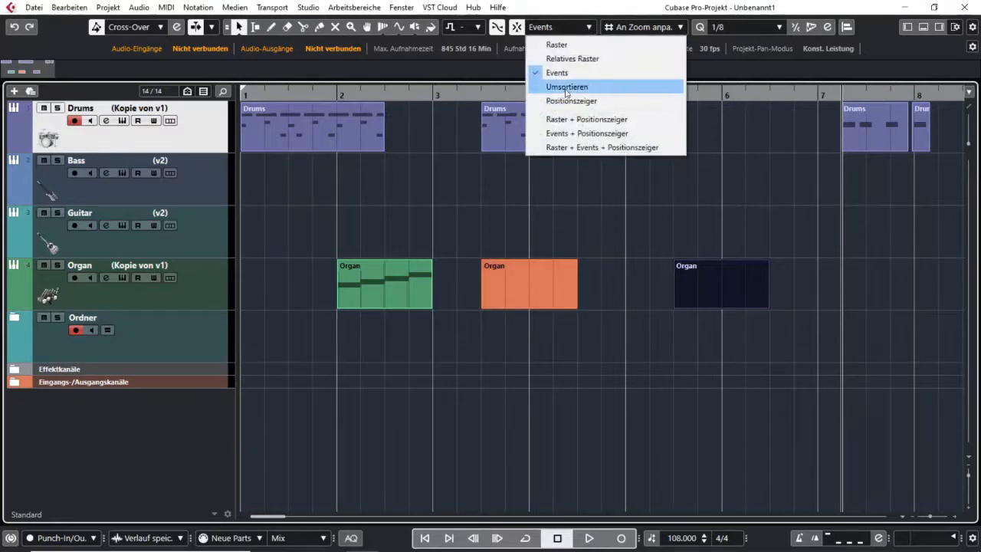
pyautogui.click(567, 86)
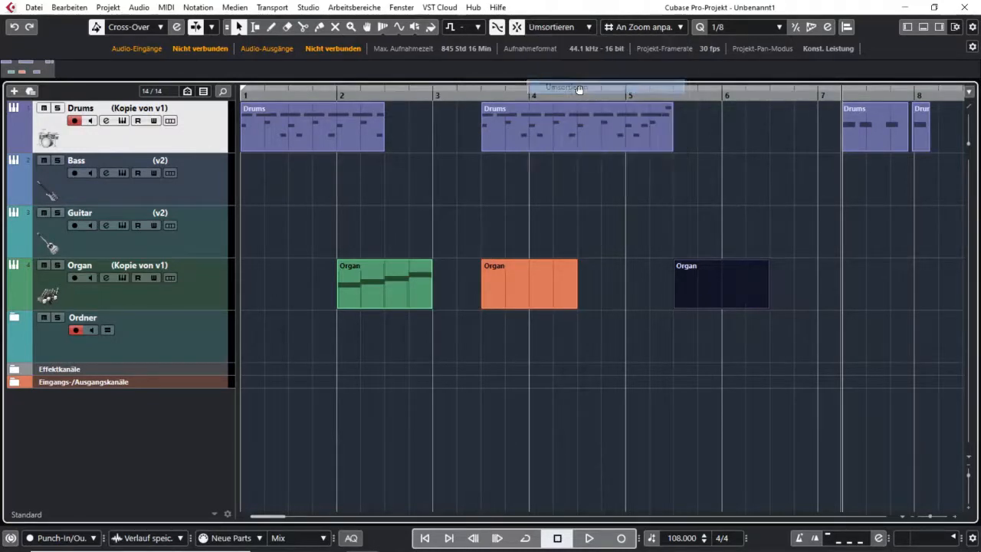
pyautogui.click(528, 288)
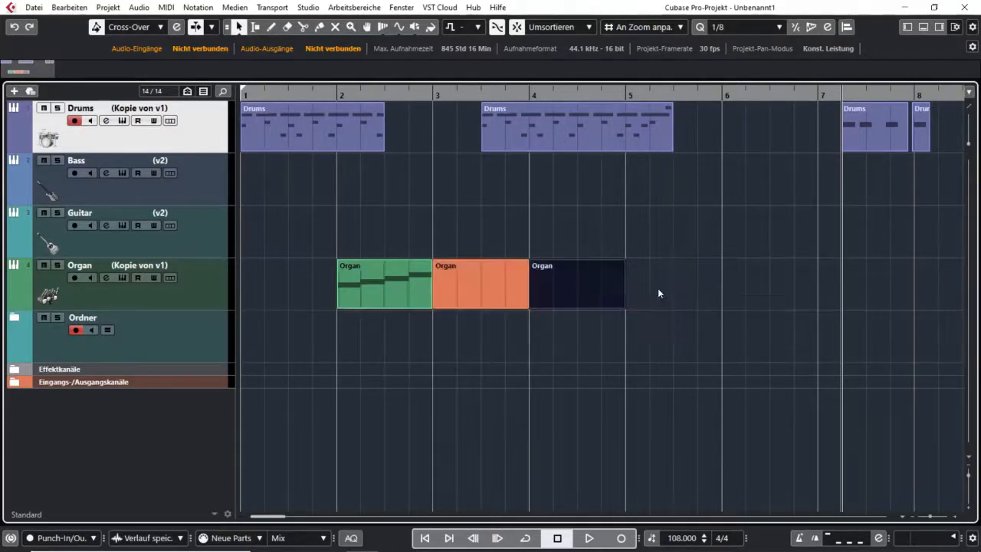
pyautogui.moveTo(690, 279)
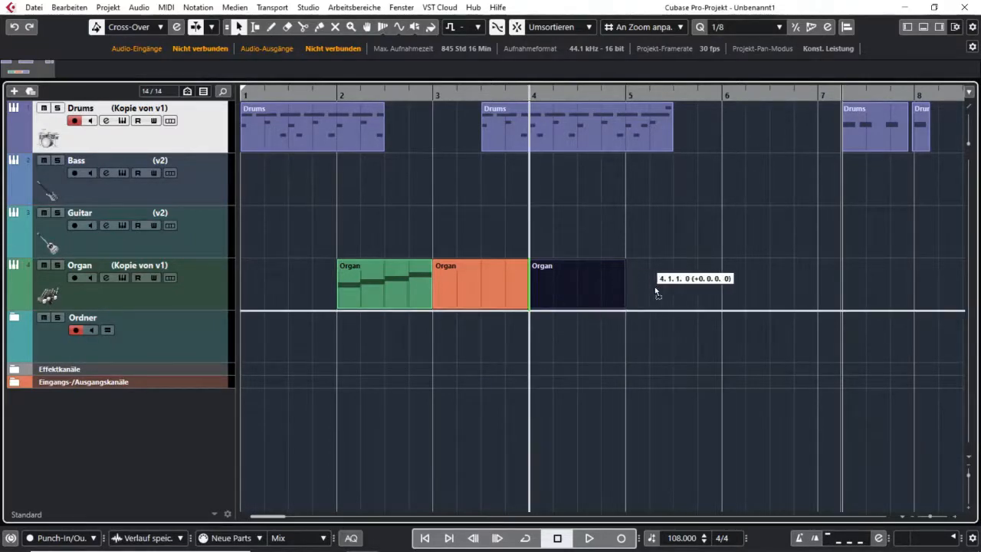
pyautogui.moveTo(738, 288)
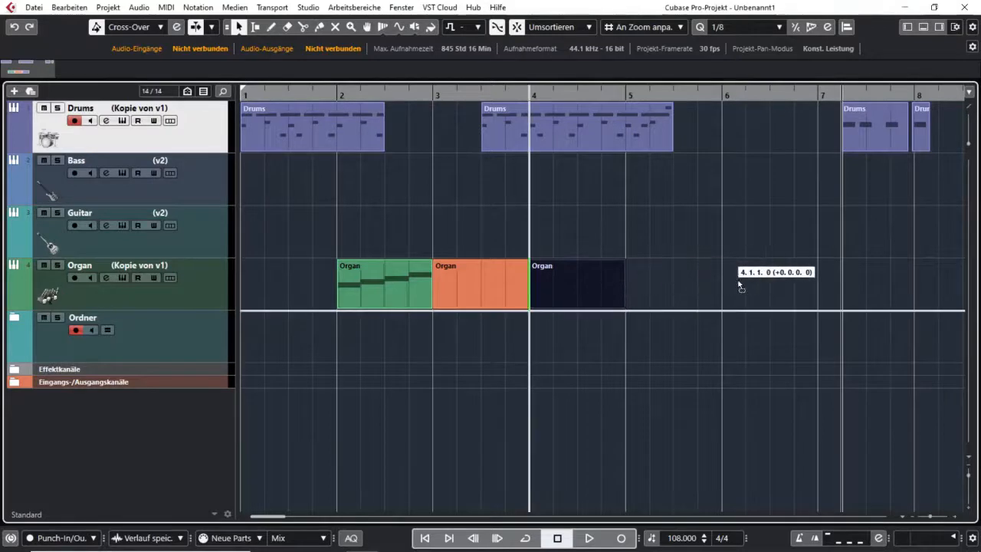
pyautogui.moveTo(674, 288)
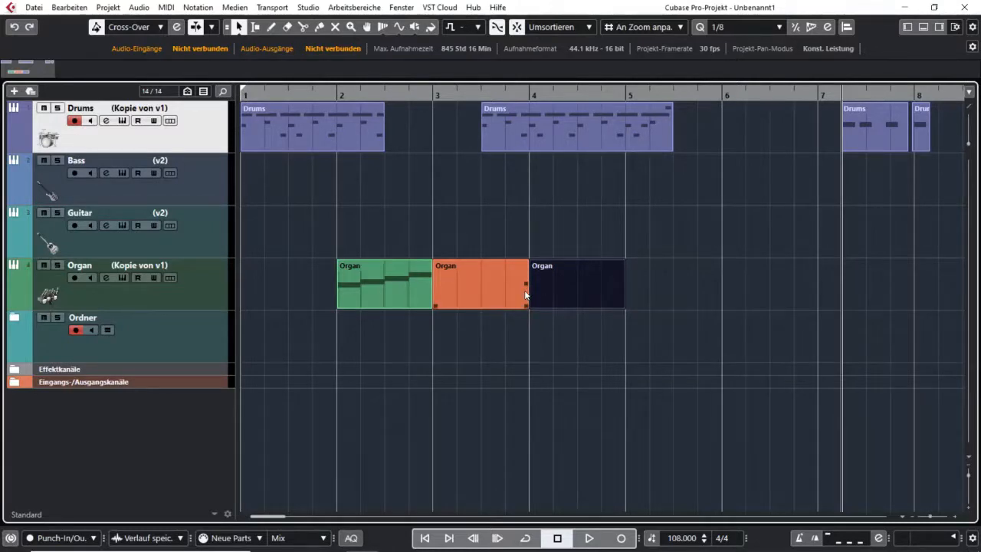
pyautogui.moveTo(460, 294)
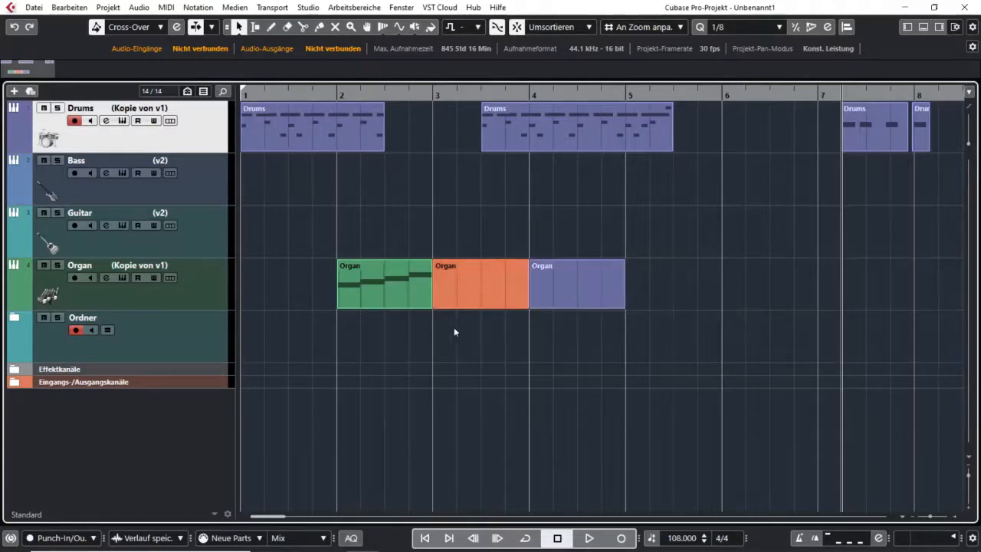
# Step: Shuffle the Organ parts past each other so they run orange, purple, then green from bar 2
pyautogui.click(383, 294)
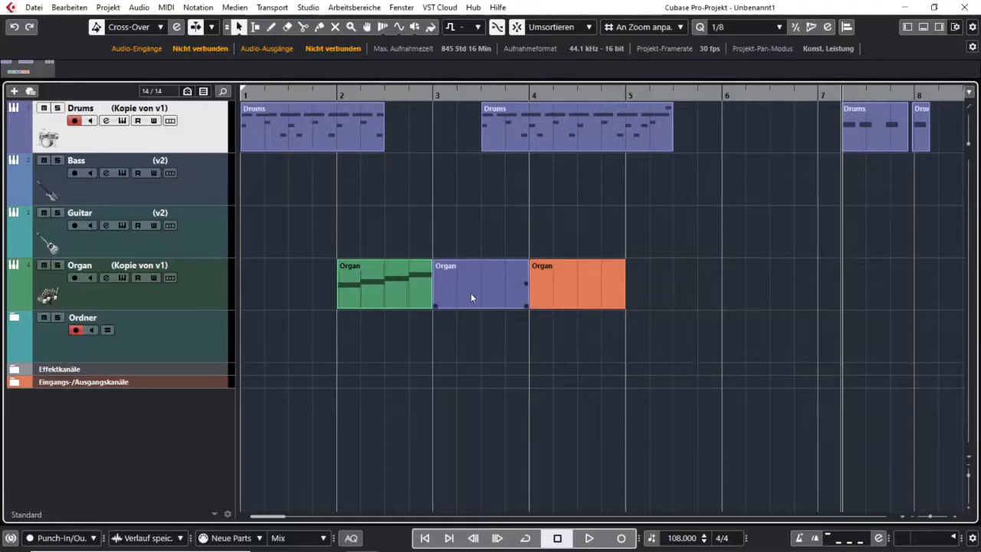
pyautogui.moveTo(478, 299)
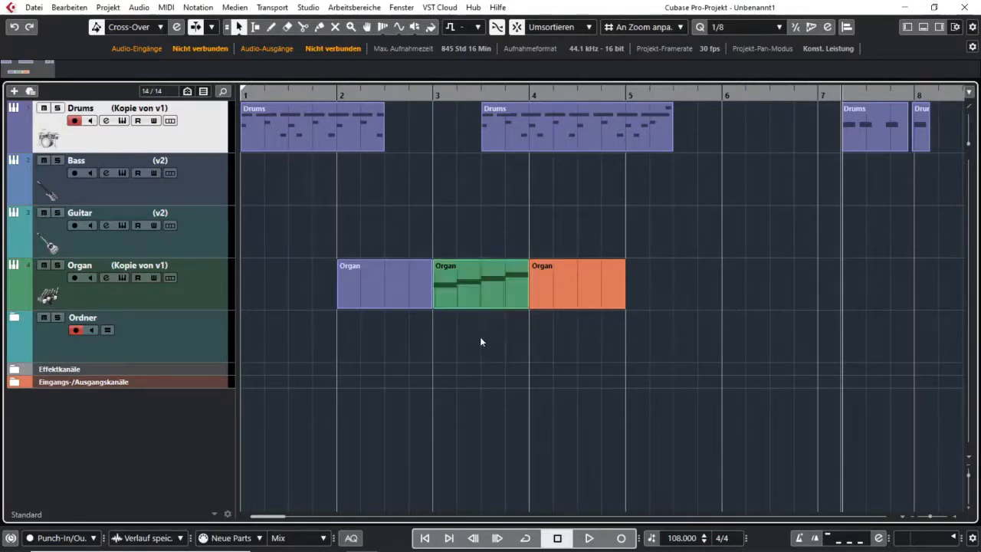
pyautogui.click(576, 288)
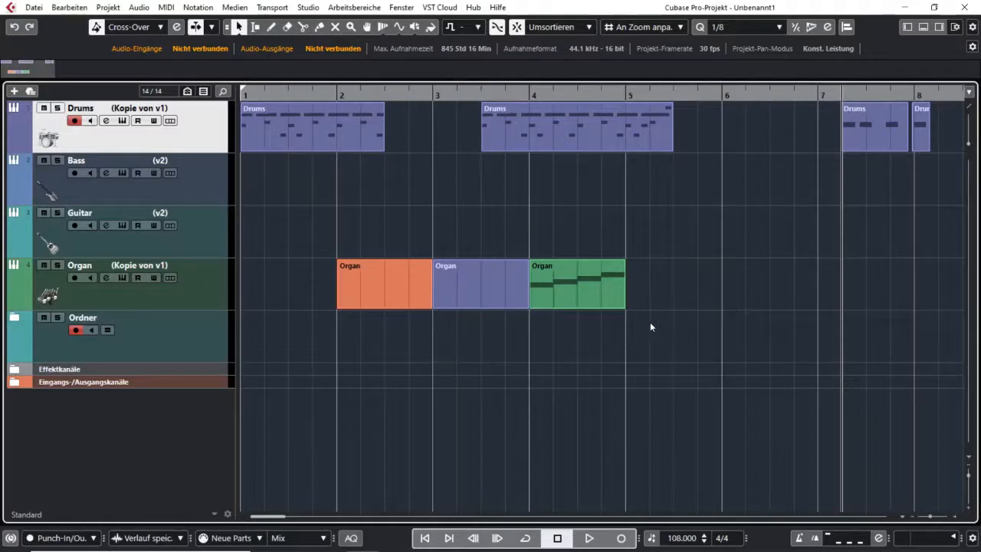
pyautogui.click(479, 283)
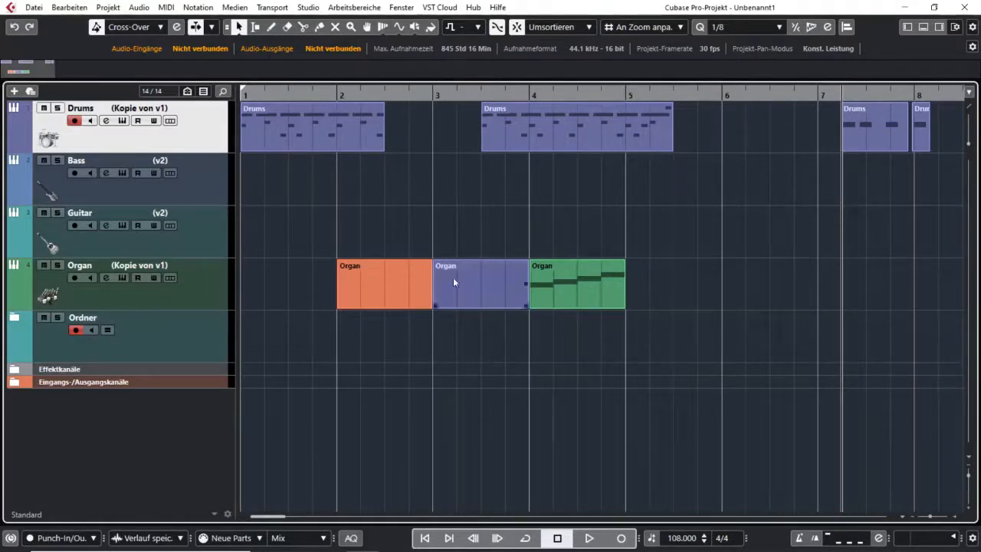
pyautogui.click(383, 283)
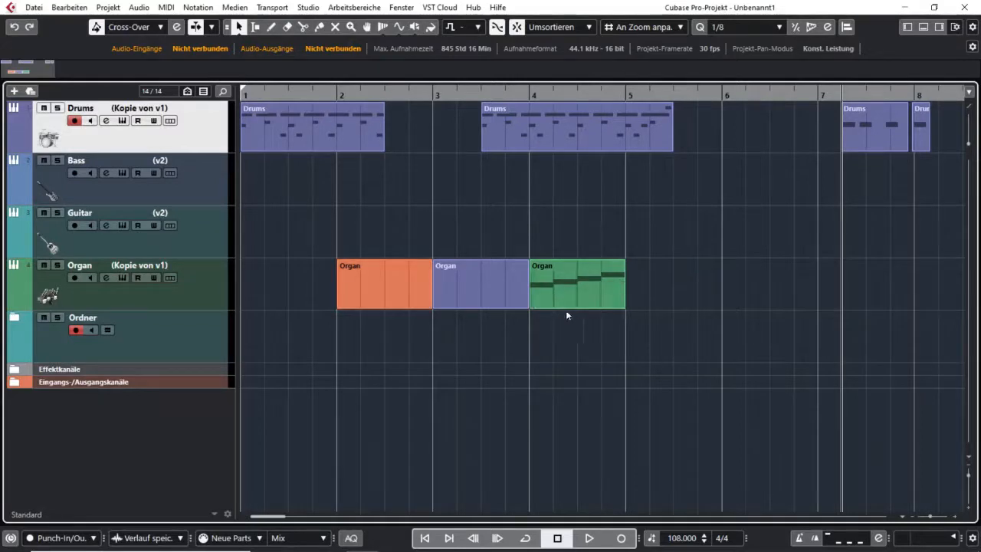
pyautogui.moveTo(713, 279)
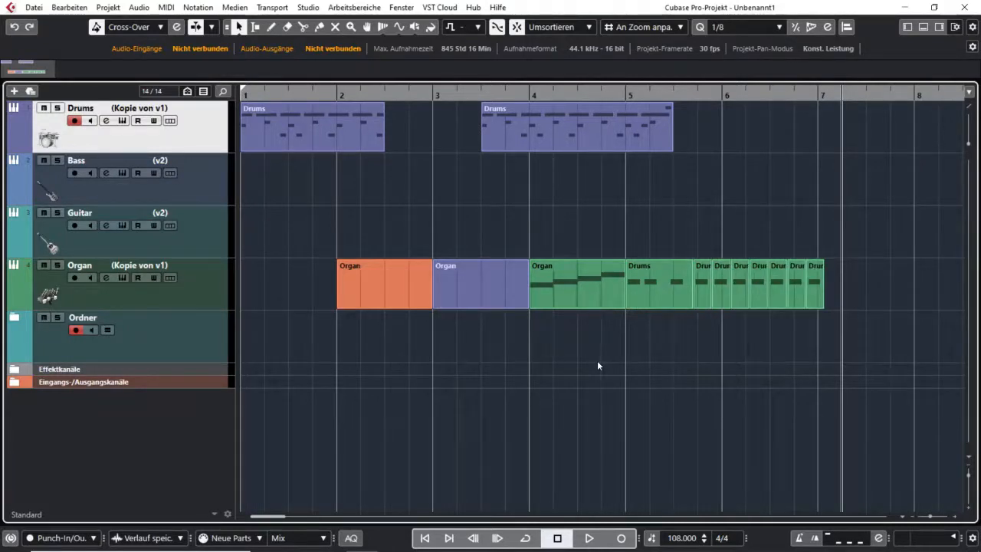
pyautogui.moveTo(697, 212)
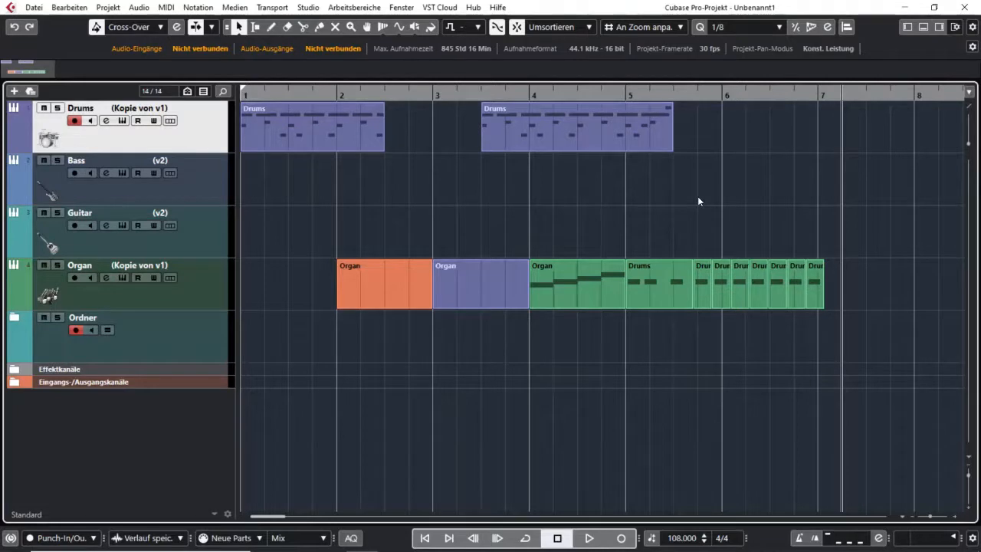
pyautogui.moveTo(705, 213)
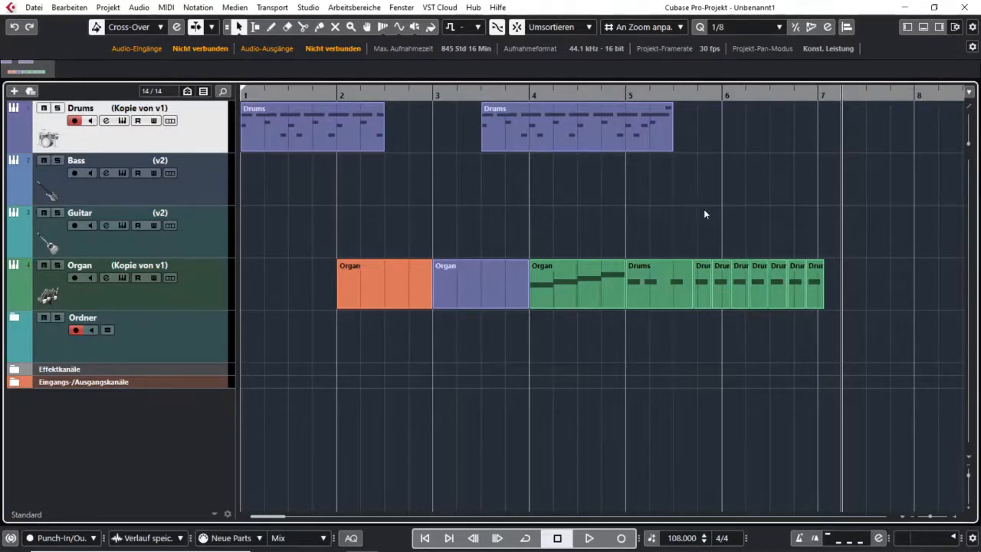
# Step: Try plain grid snapping, then relative grid snapping, while moving the Drums parts
pyautogui.click(560, 27)
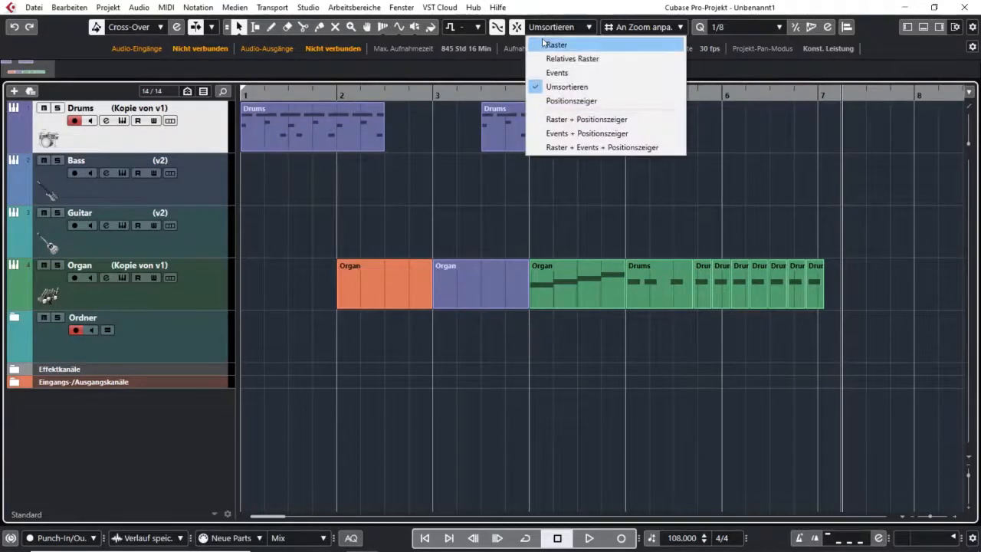
pyautogui.click(555, 45)
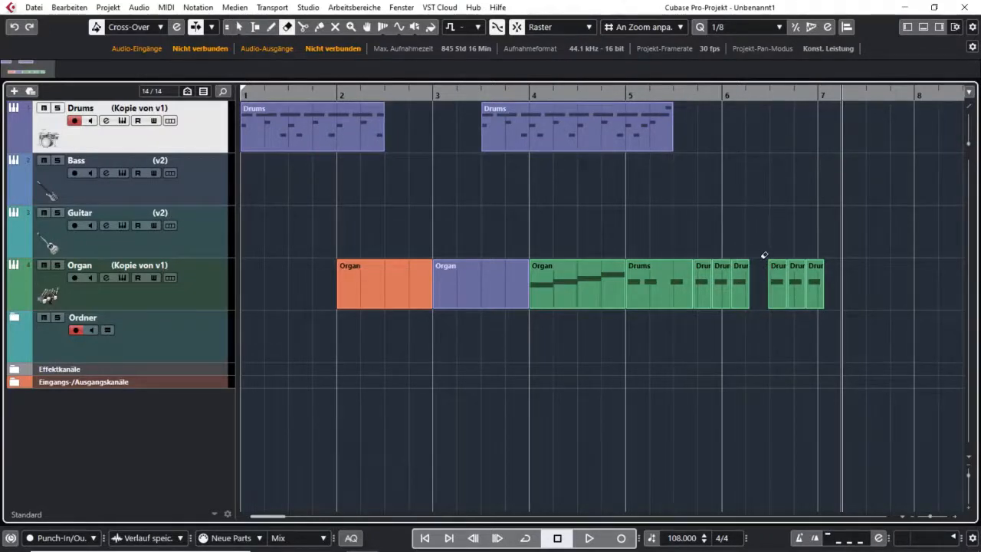
pyautogui.moveTo(763, 282)
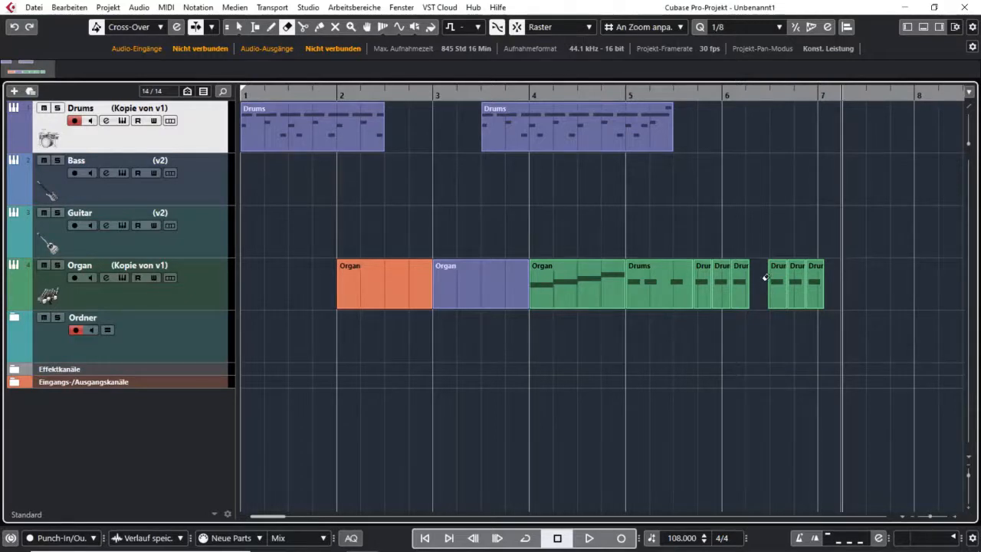
pyautogui.click(560, 28)
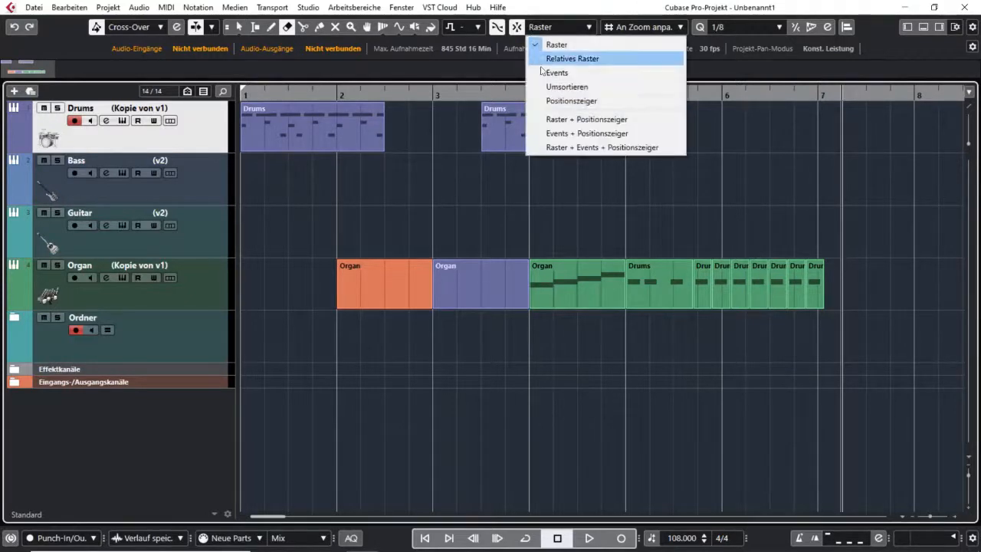
pyautogui.click(567, 86)
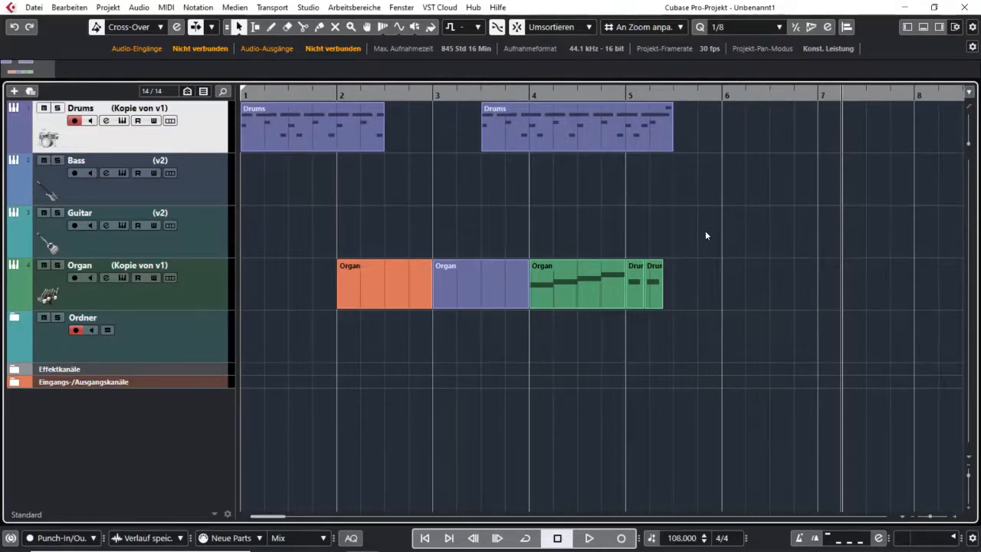
pyautogui.click(552, 27)
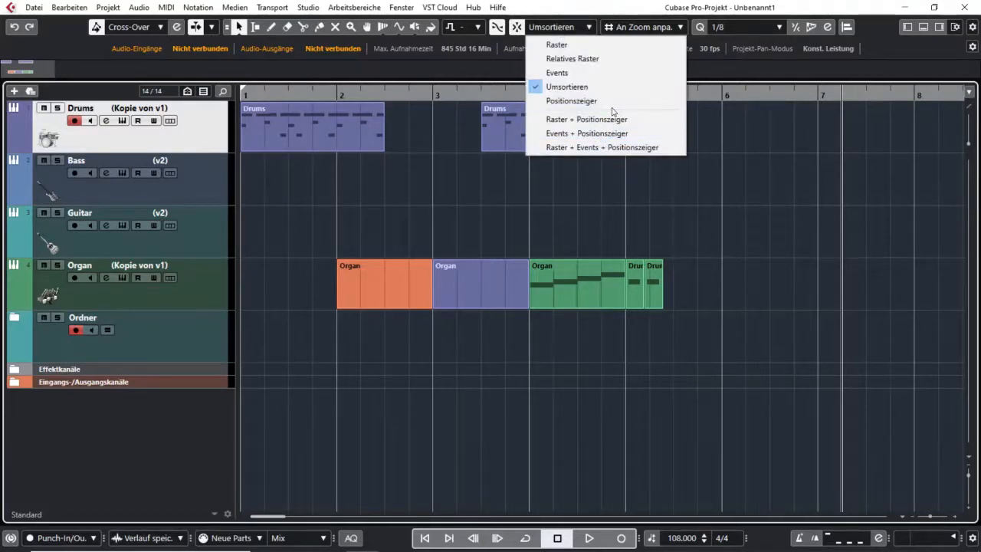
# Step: Snap to the project cursor and drag the second Drums part to the cursor line near bar 7
pyautogui.click(570, 101)
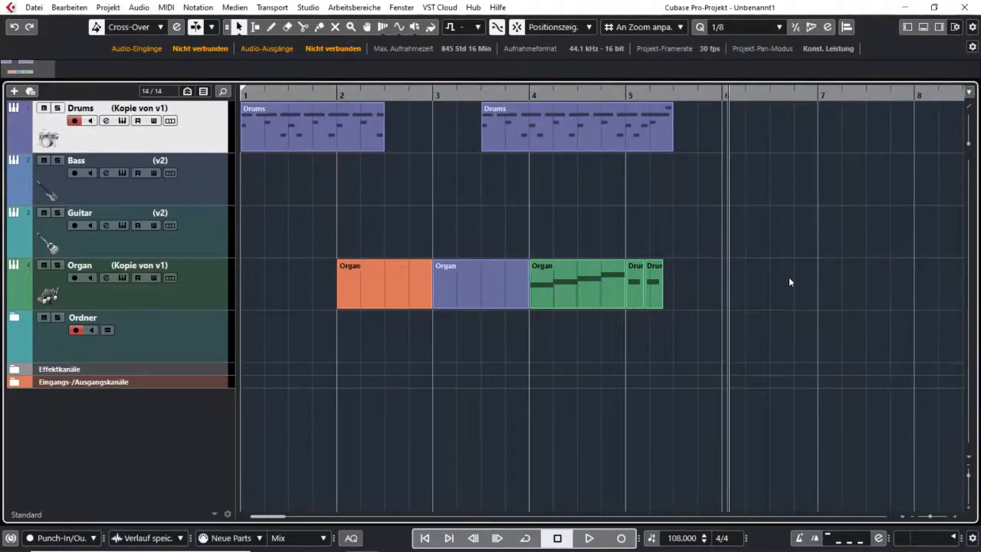
pyautogui.moveTo(689, 297)
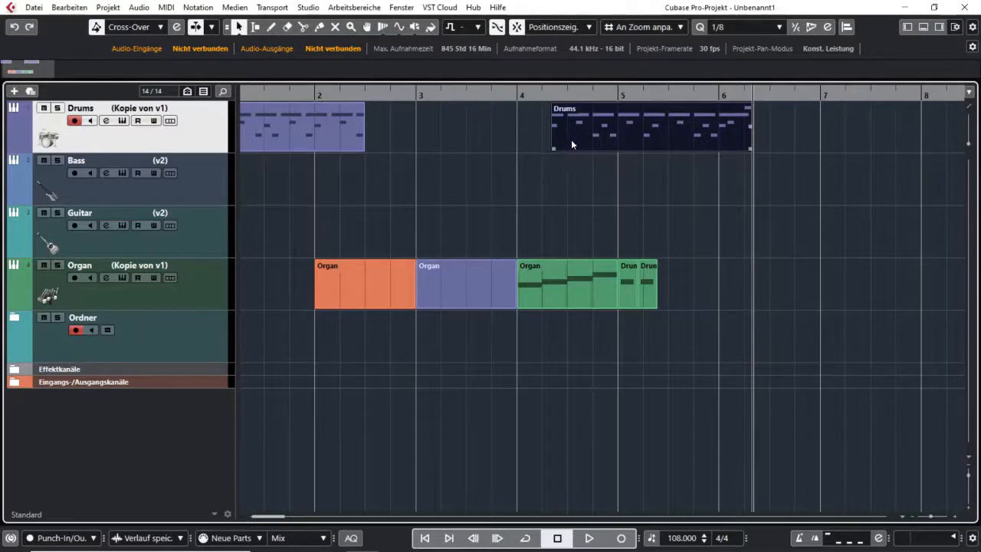
pyautogui.moveTo(647, 129); pyautogui.dragTo(850, 129)
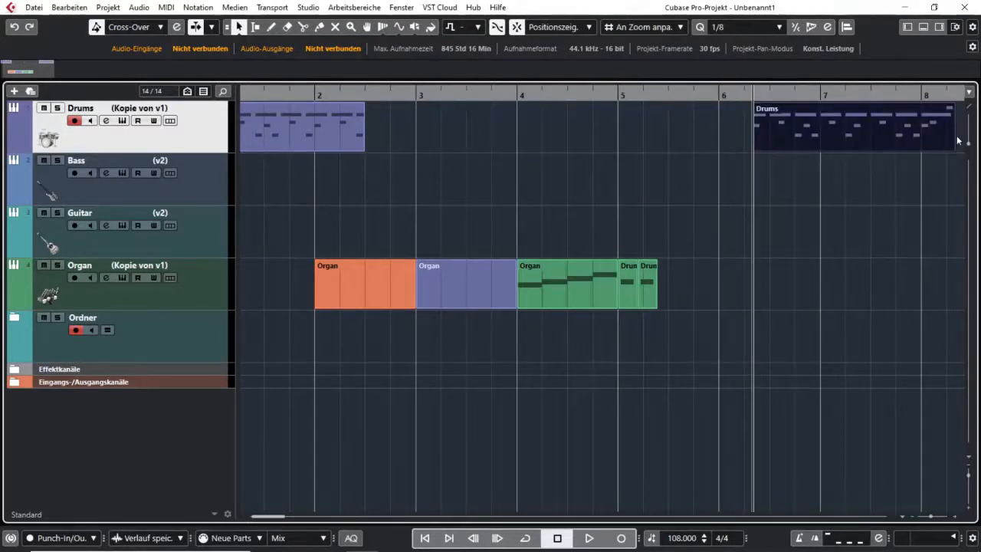
pyautogui.moveTo(784, 165)
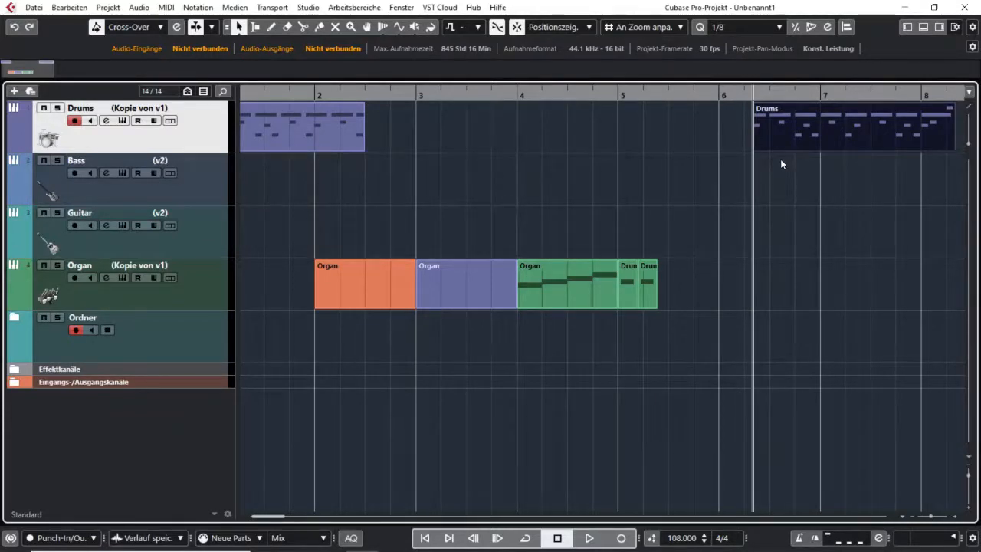
# Step: Browse the combined grid, events and playback-position snap options in the snap type list
pyautogui.click(554, 27)
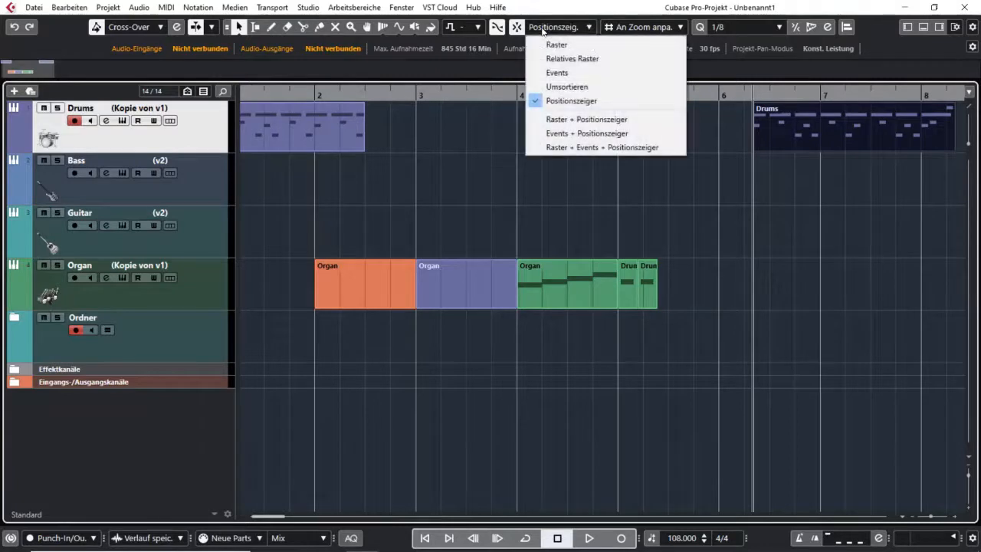
pyautogui.moveTo(601, 147)
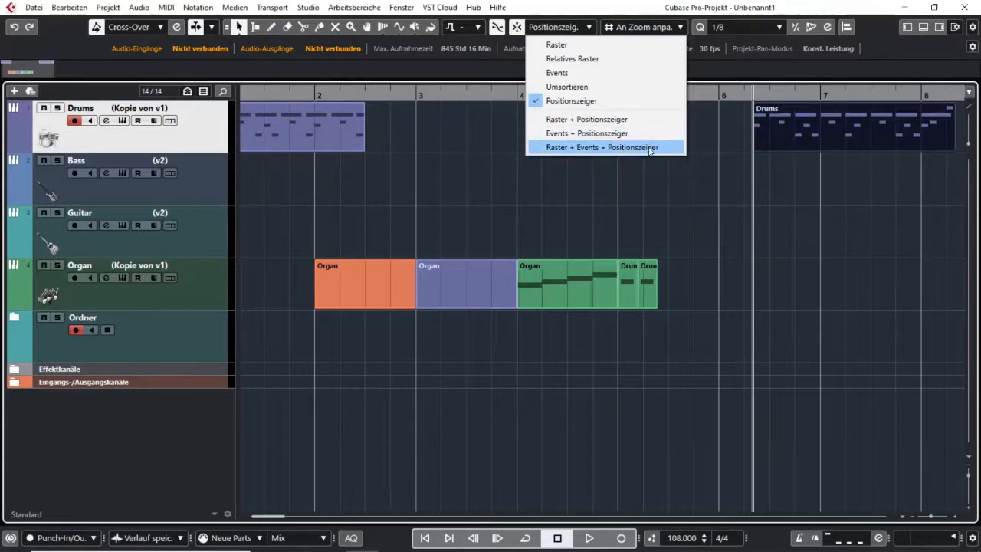
pyautogui.moveTo(574, 58)
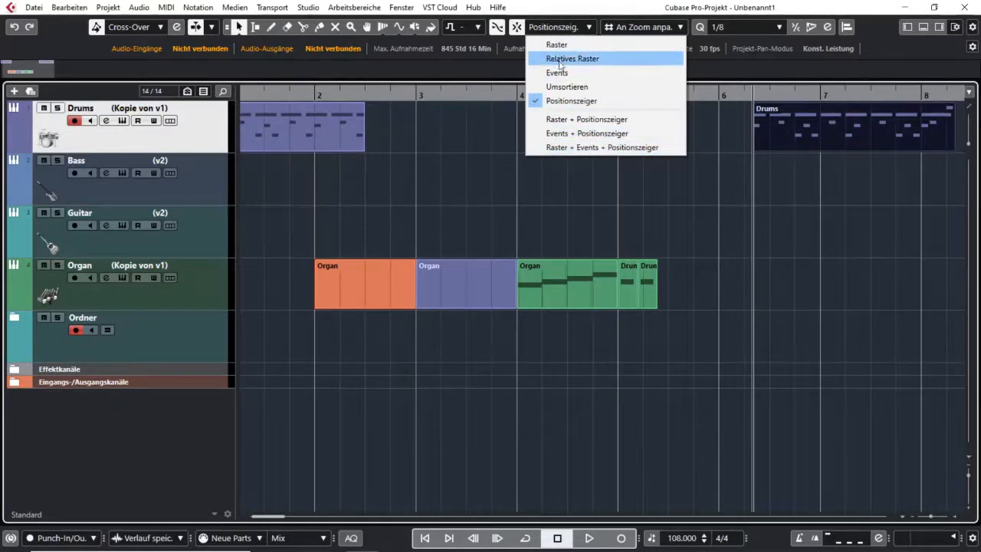
pyautogui.moveTo(556, 44)
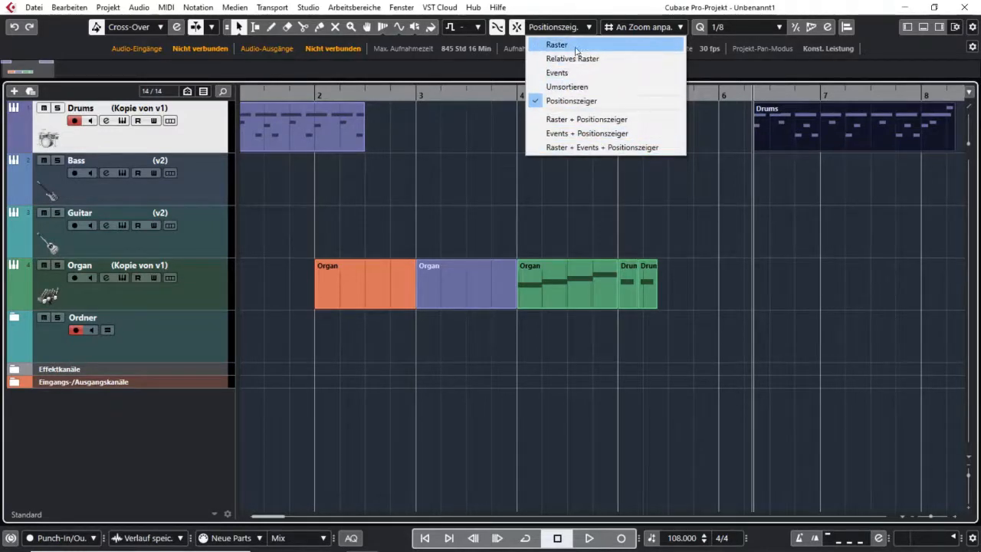
pyautogui.moveTo(585, 119)
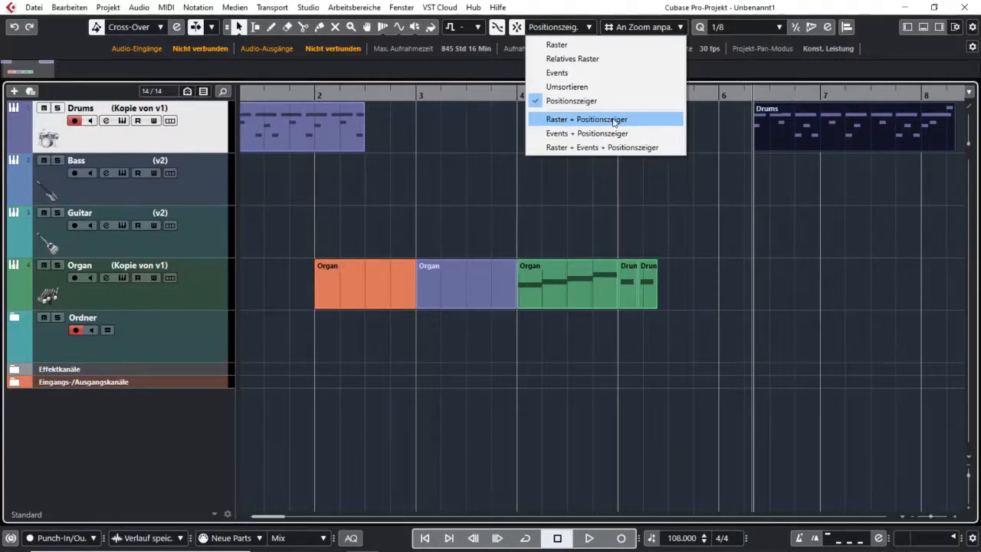
pyautogui.moveTo(585, 134)
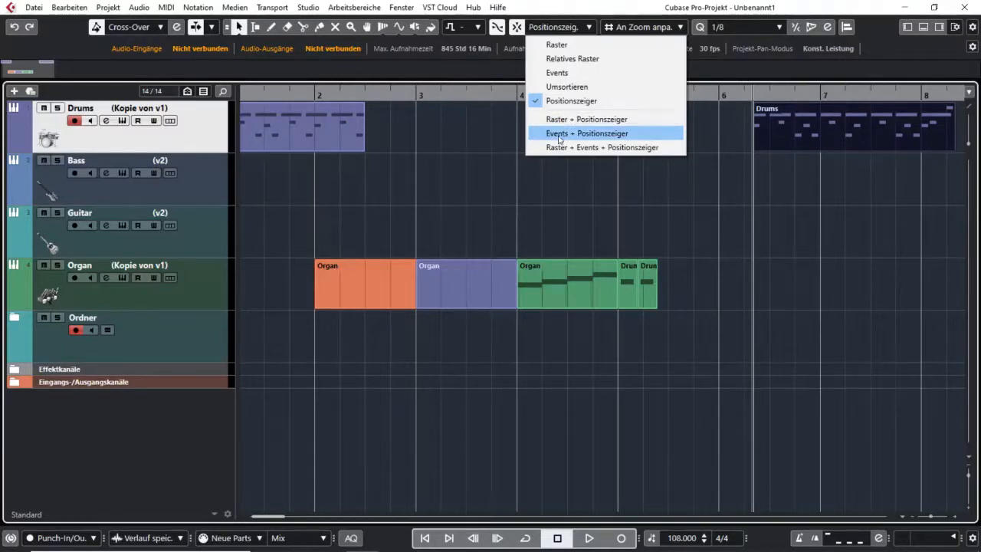
pyautogui.moveTo(613, 136)
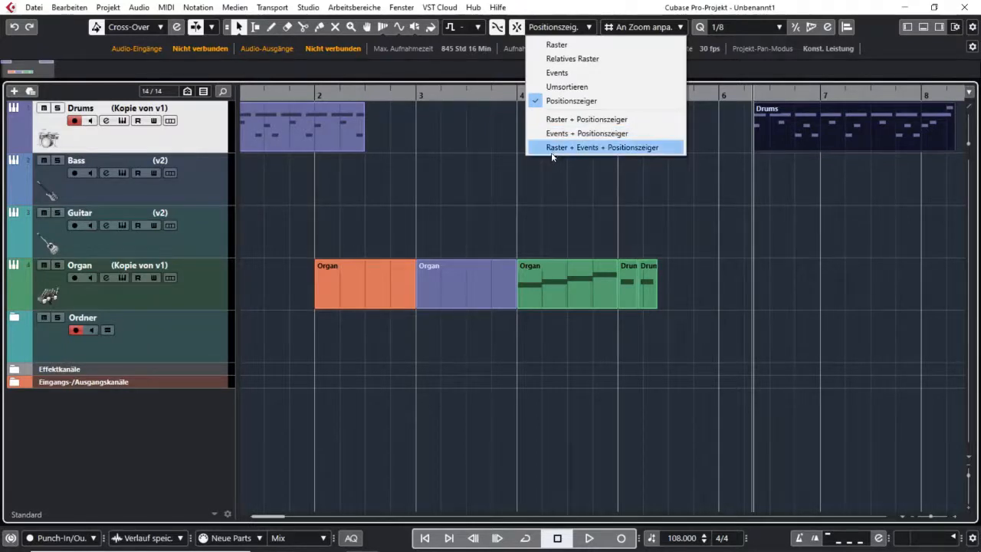
pyautogui.moveTo(592, 147)
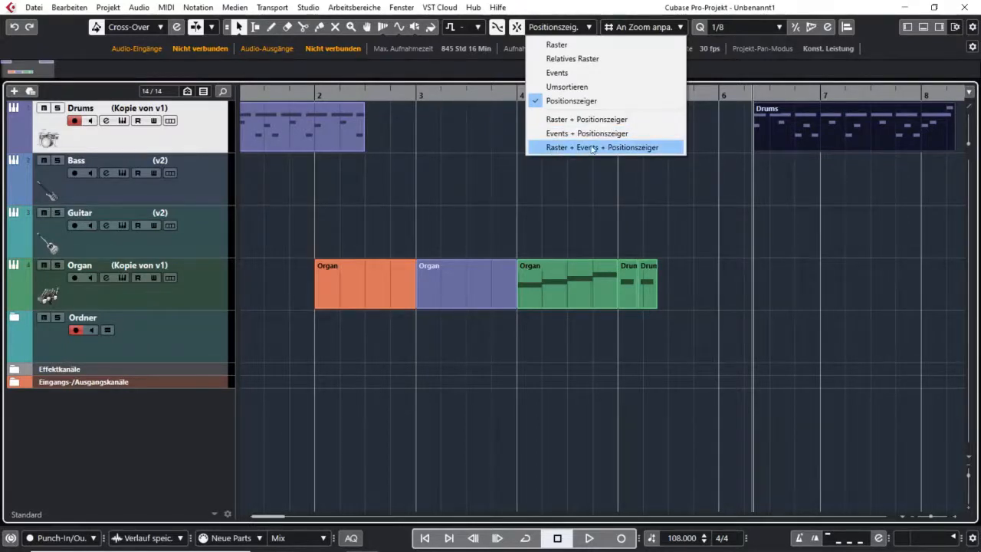
pyautogui.moveTo(699, 205)
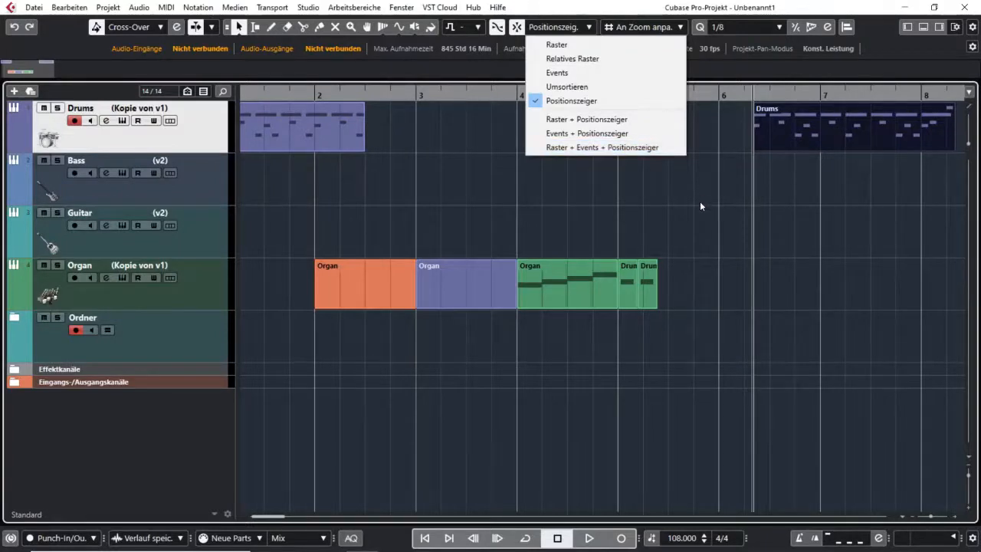